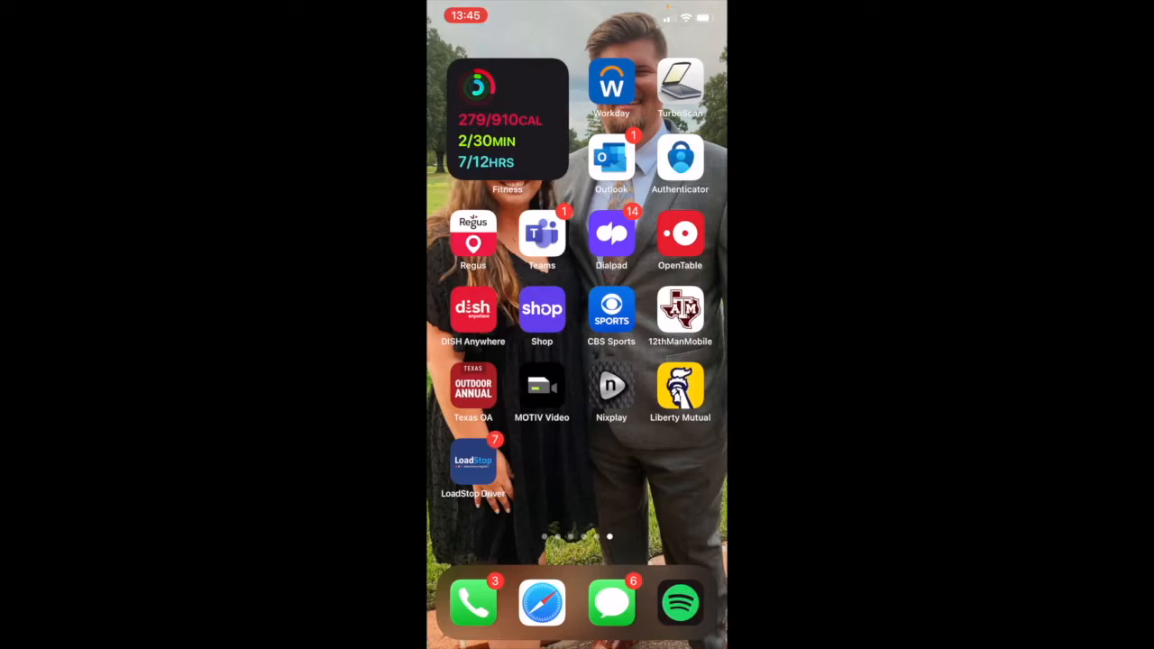
- Launch LoadStop Driver and browse Active and History, showing cancelled loads #00030 and #00031
click(474, 462)
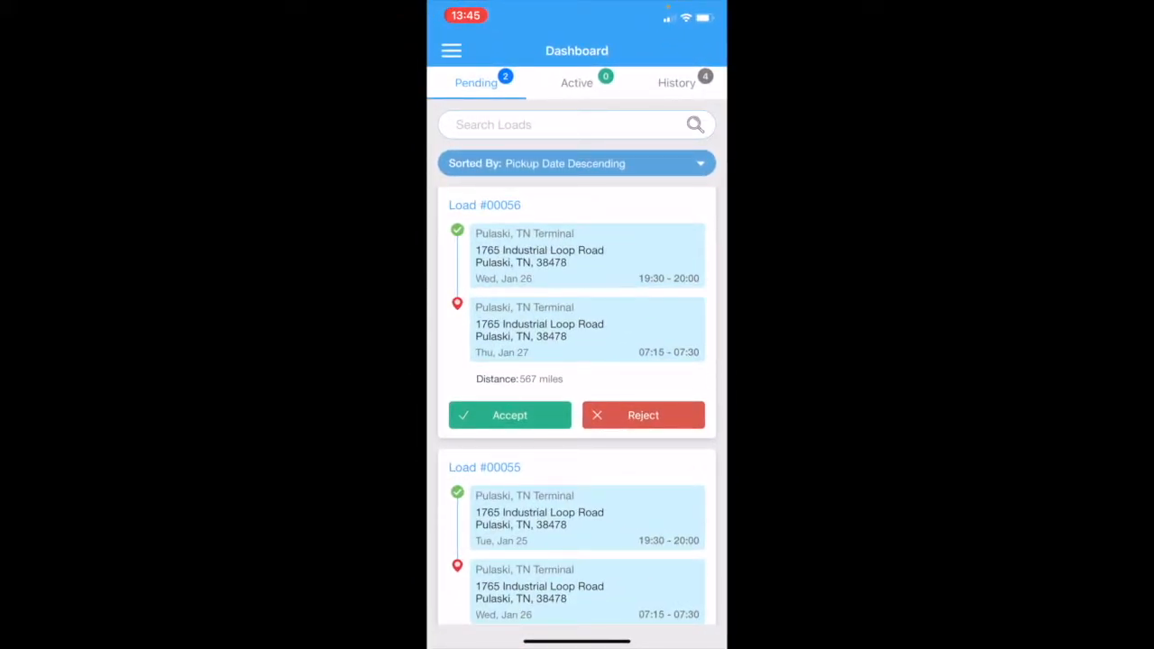
click(576, 82)
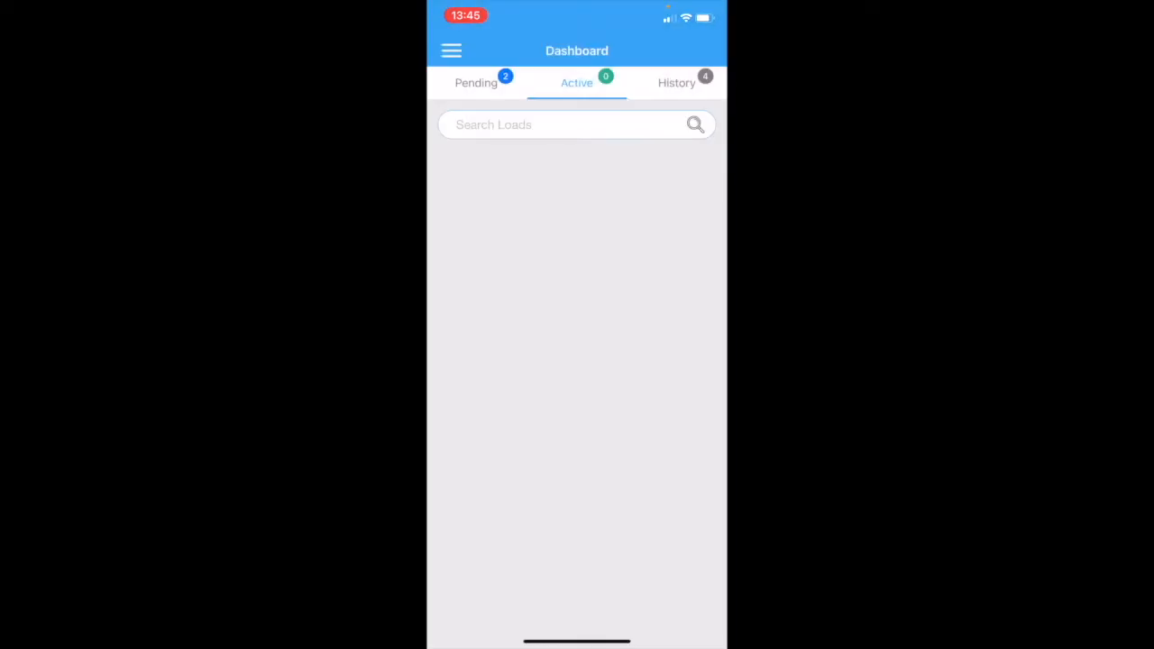
click(676, 82)
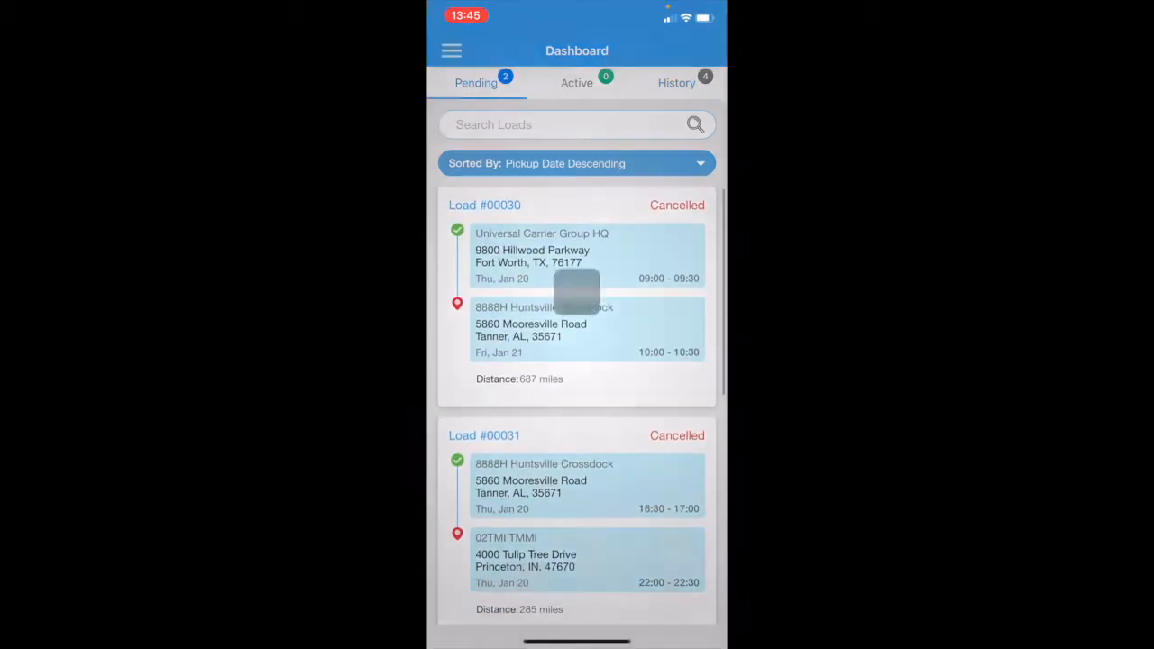
- Pull down Notification Center to reveal the LoadStop new shipment request alert
click(451, 50)
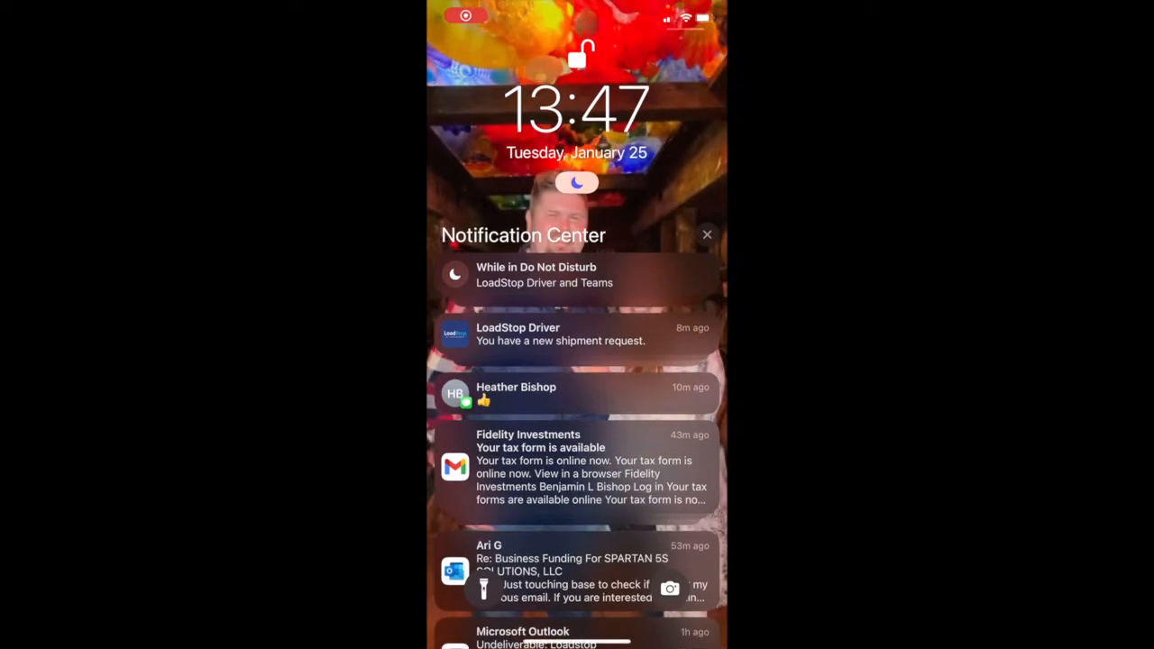
- Open the shipment request and sort pending loads by Pickup Date Ascending, #00055 first
click(577, 333)
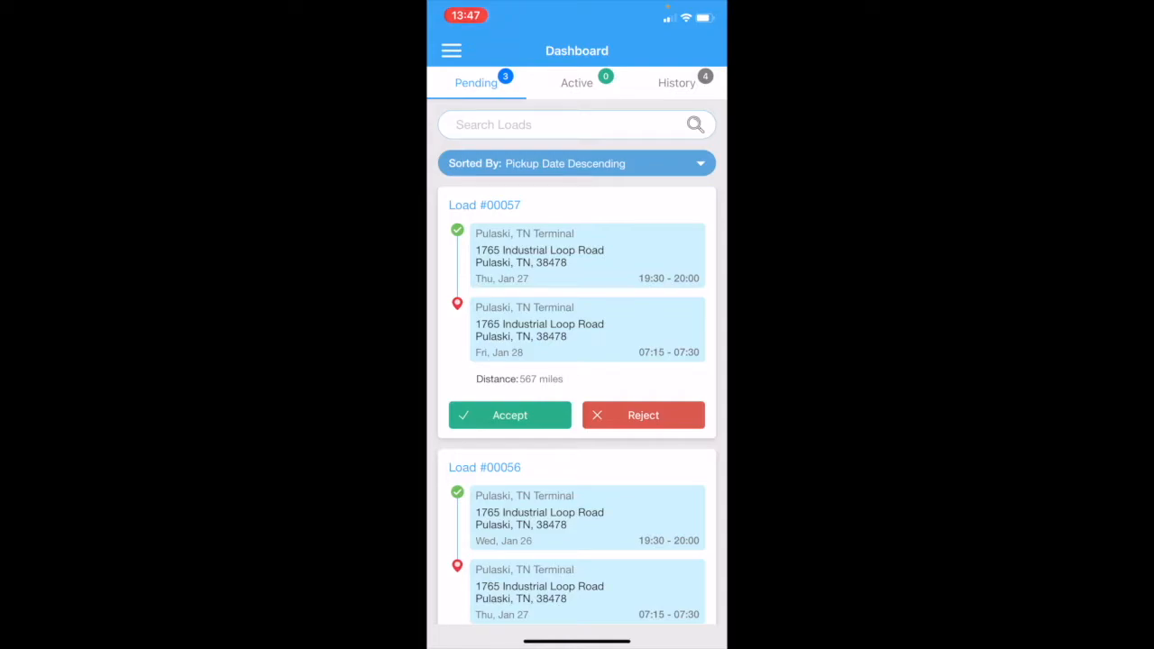
scroll(down, 3)
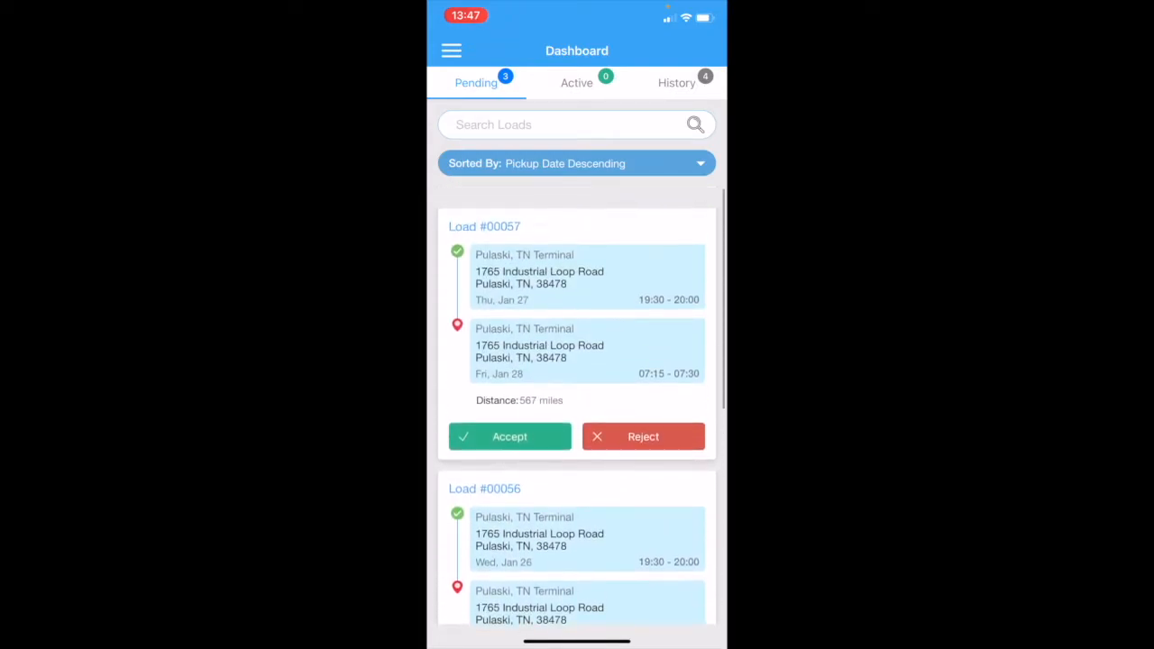
click(576, 163)
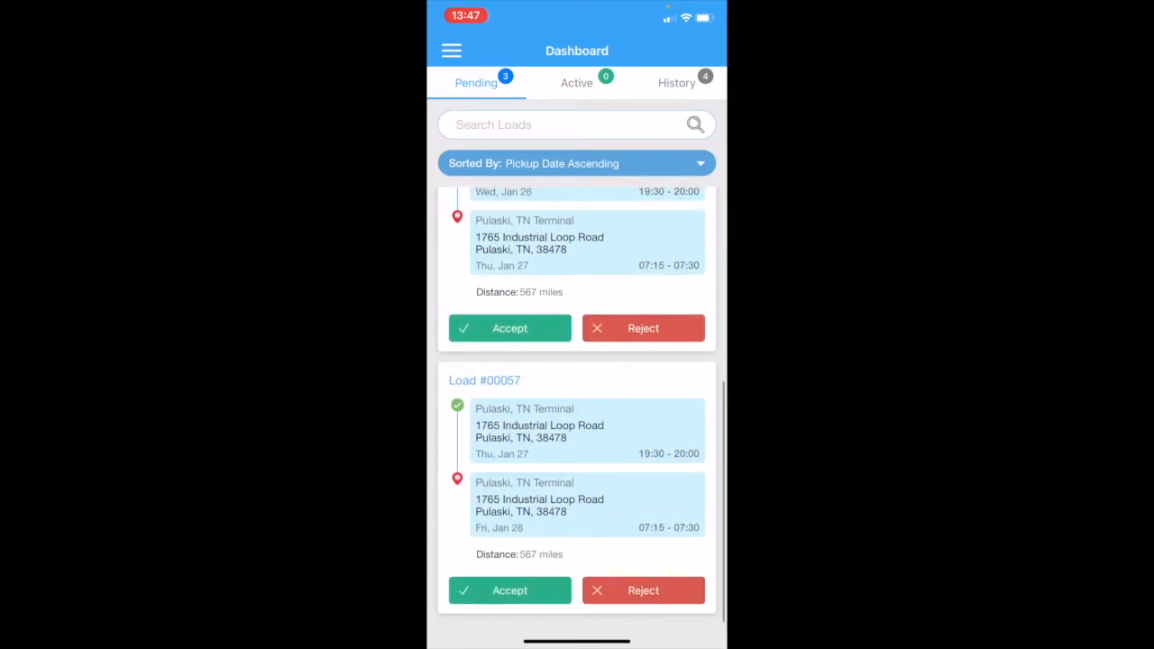
scroll(up, 3)
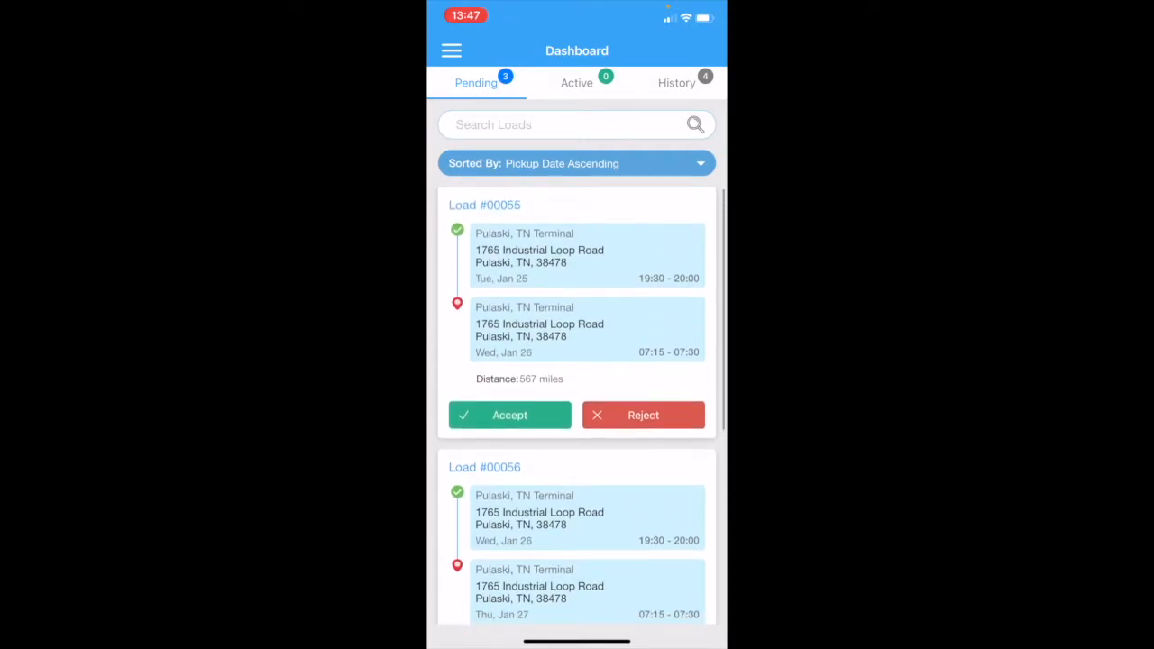
- Accept load #00055, check the Active and Pending lists, and open its Shipment Details
click(509, 415)
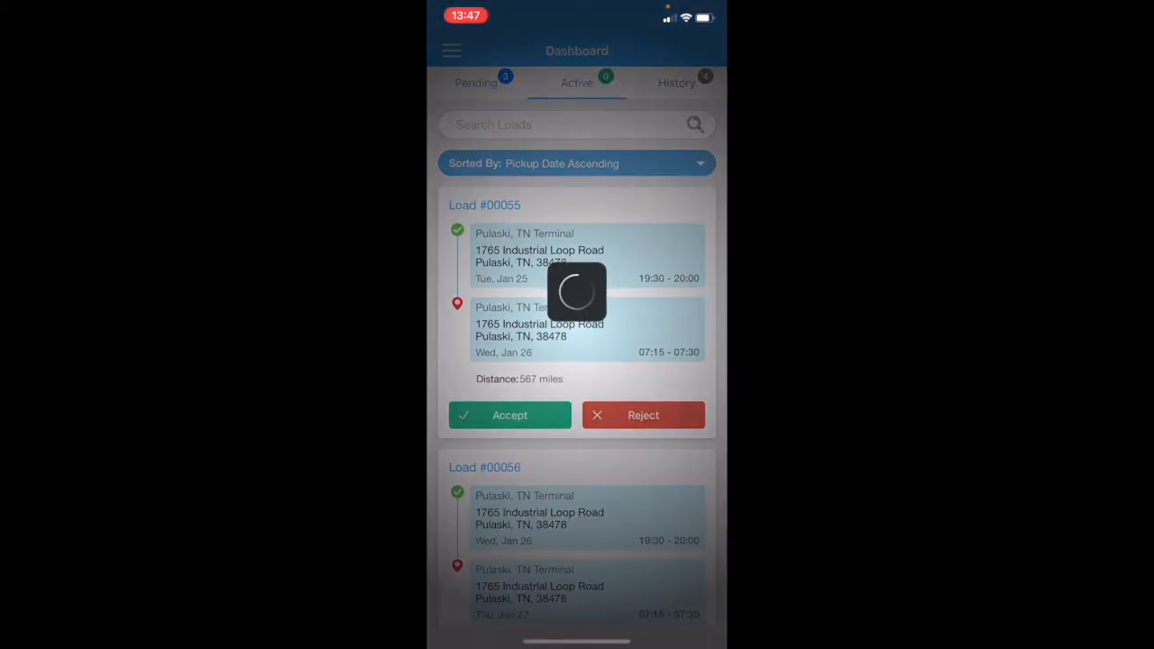
click(509, 414)
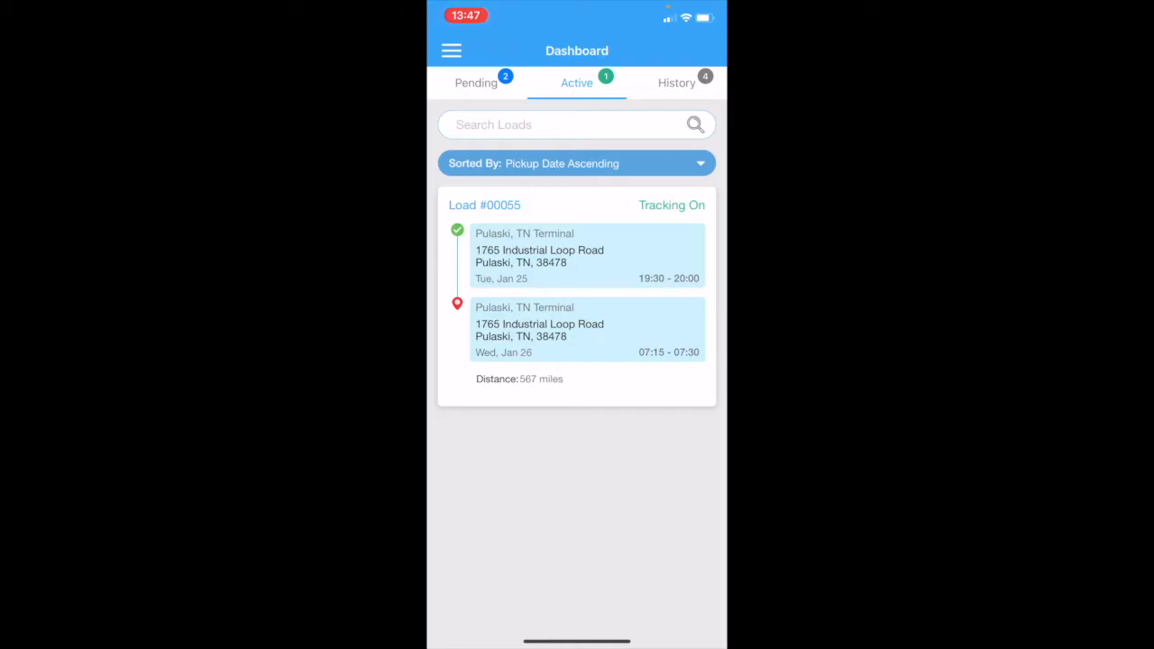
click(475, 82)
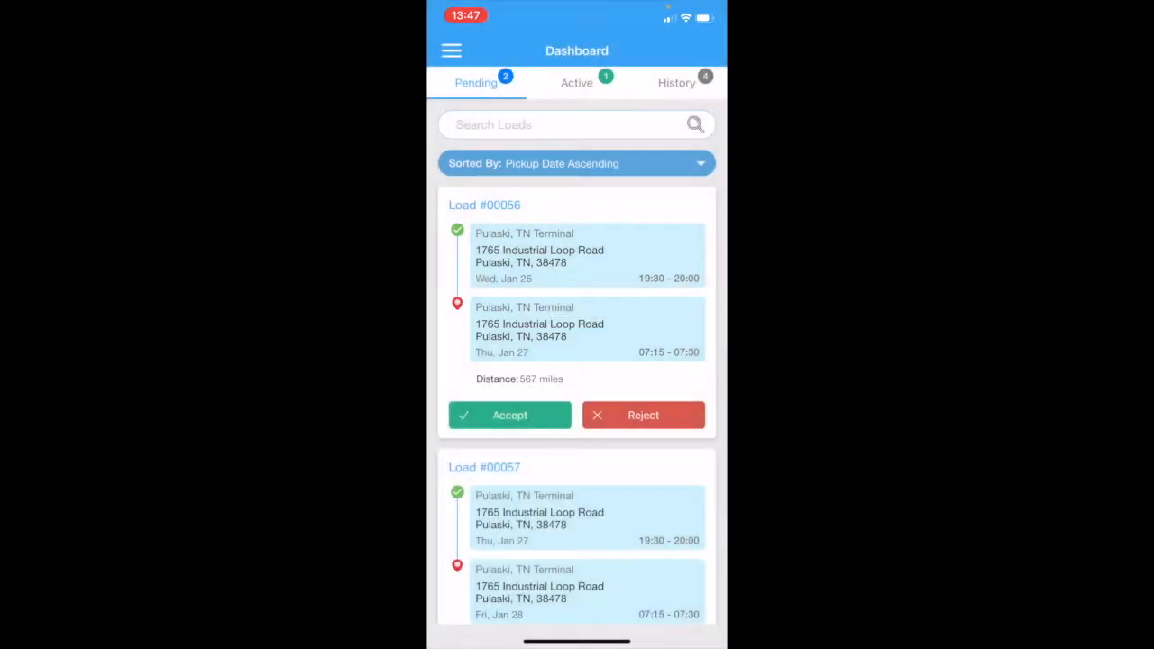
click(576, 82)
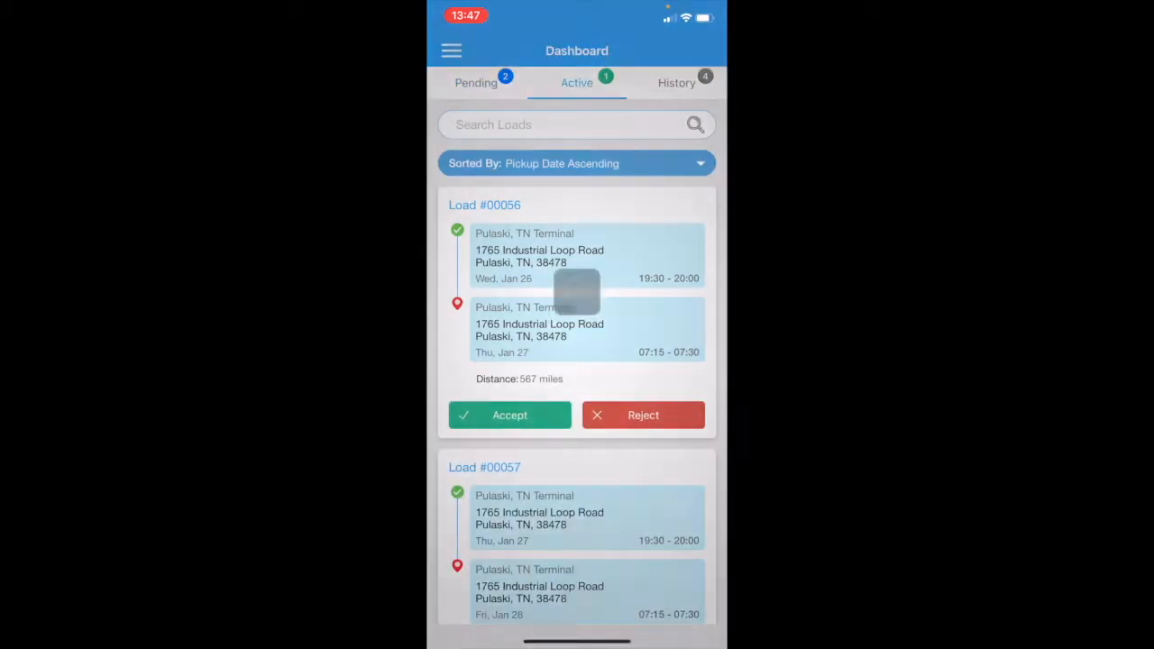
click(509, 415)
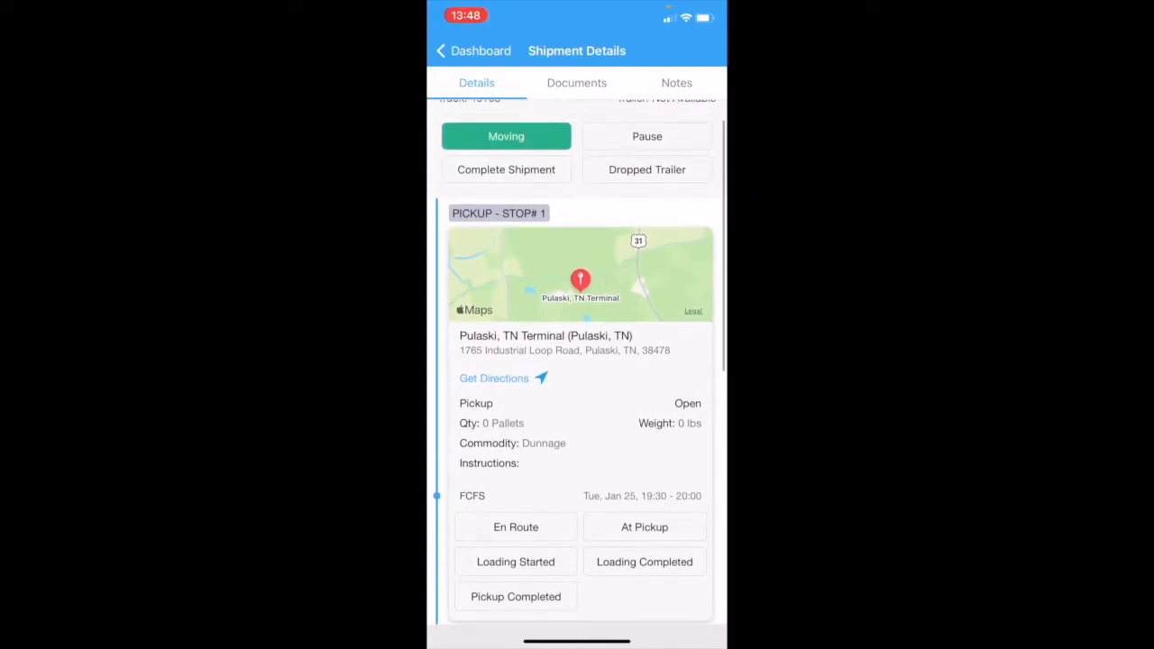
- Mark Stop #1 at Pulaski, TN Terminal At Pickup, then Pickup Completed, confirming YES each
scroll(up, 3)
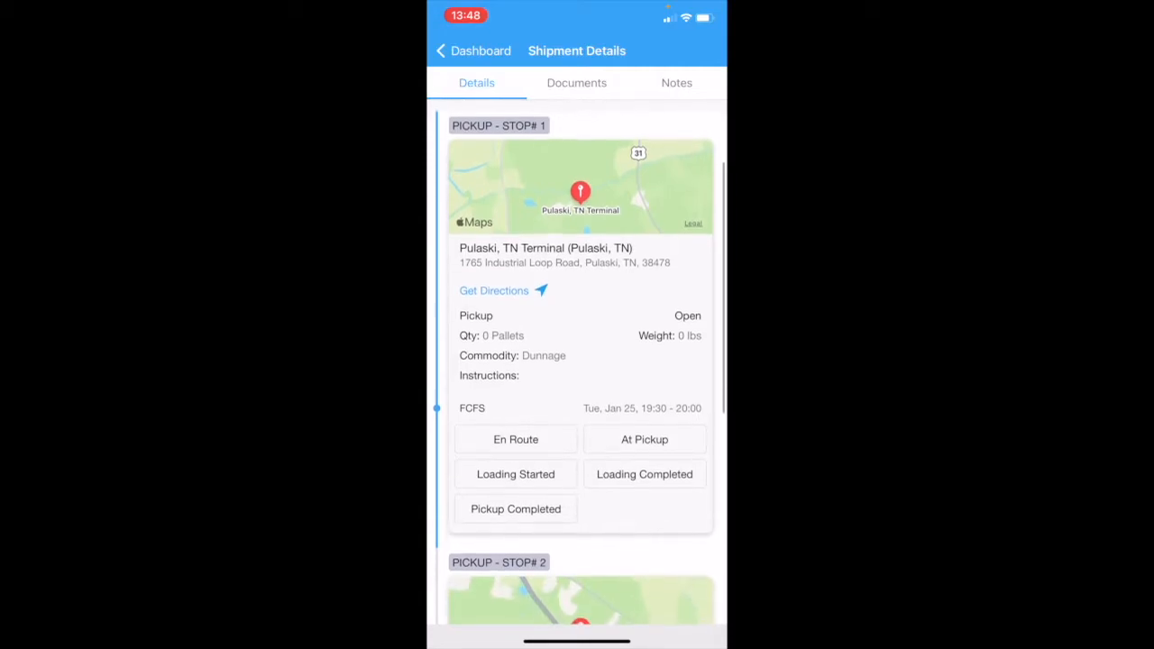
scroll(up, 3)
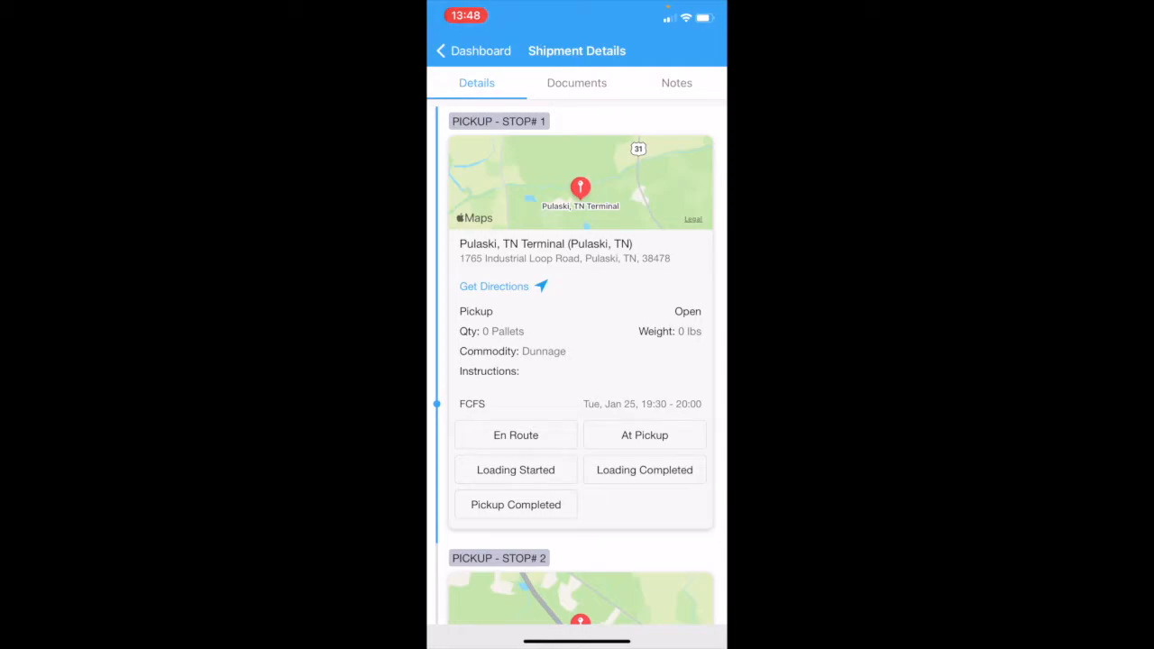
click(645, 434)
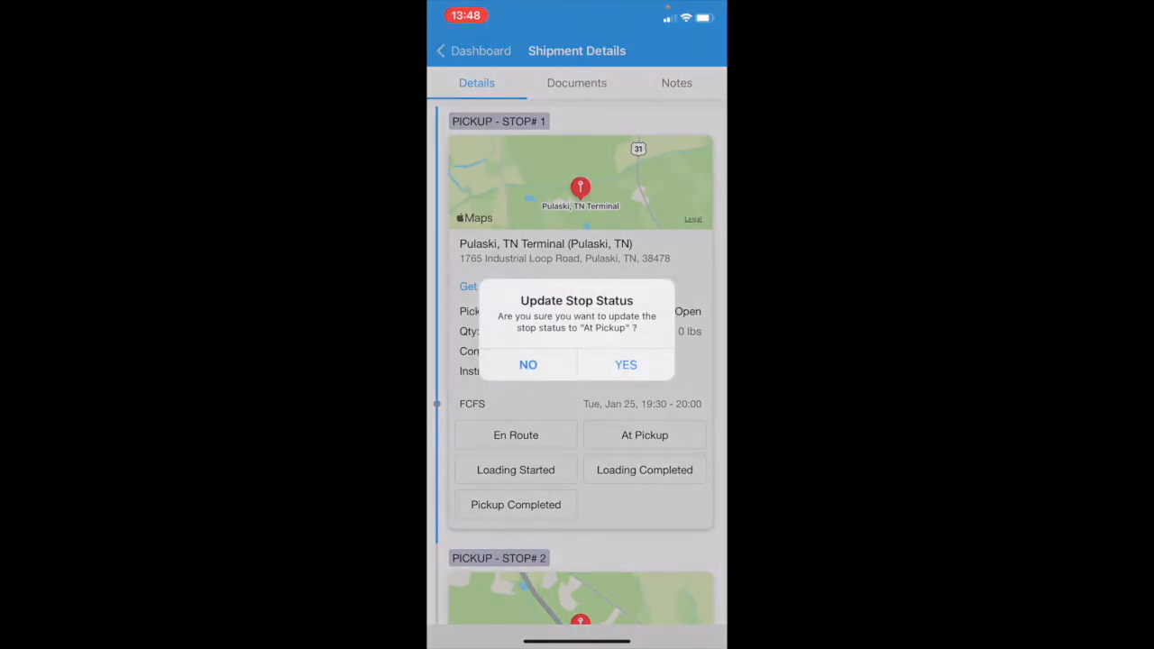
click(626, 364)
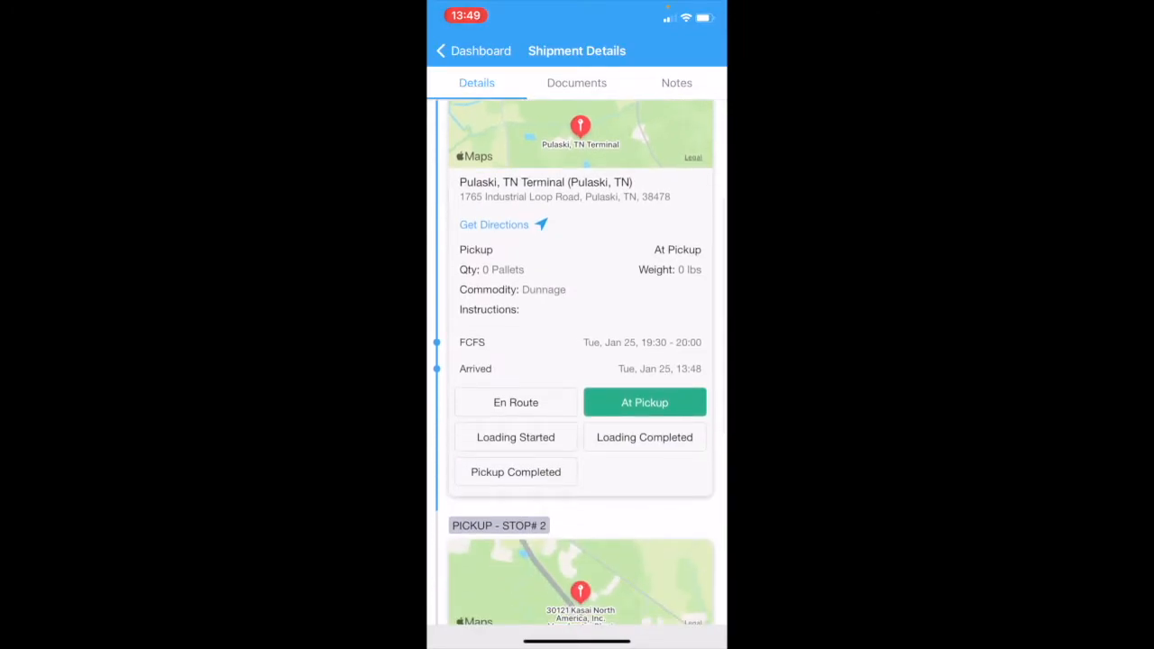
click(515, 472)
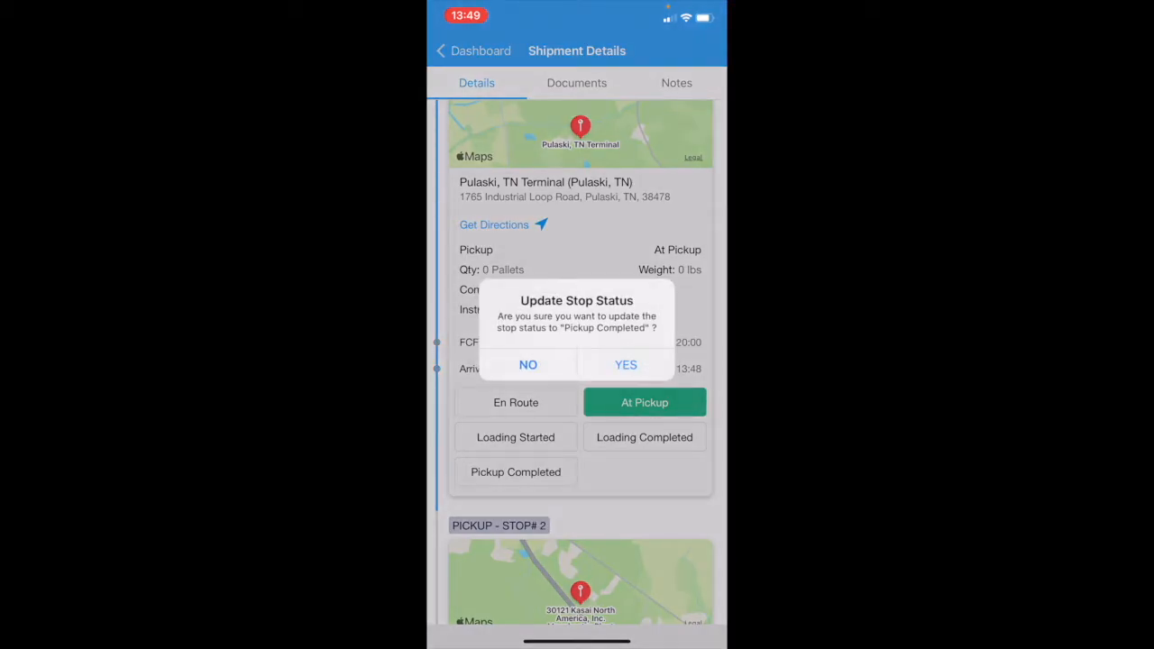
click(626, 365)
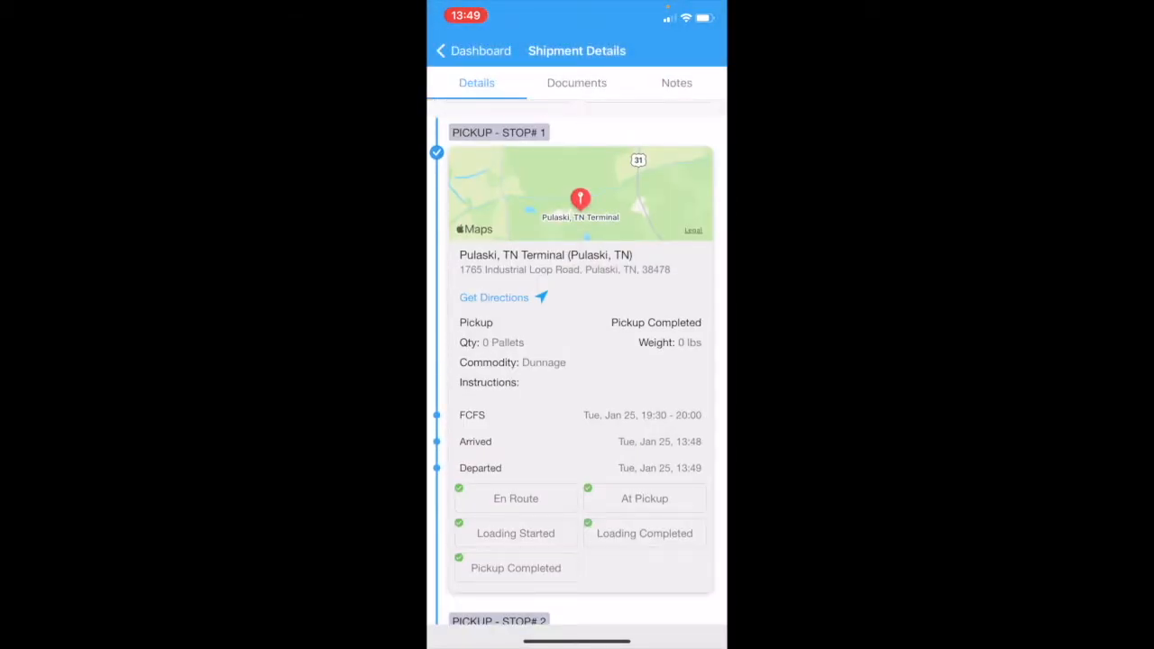
scroll(down, 3)
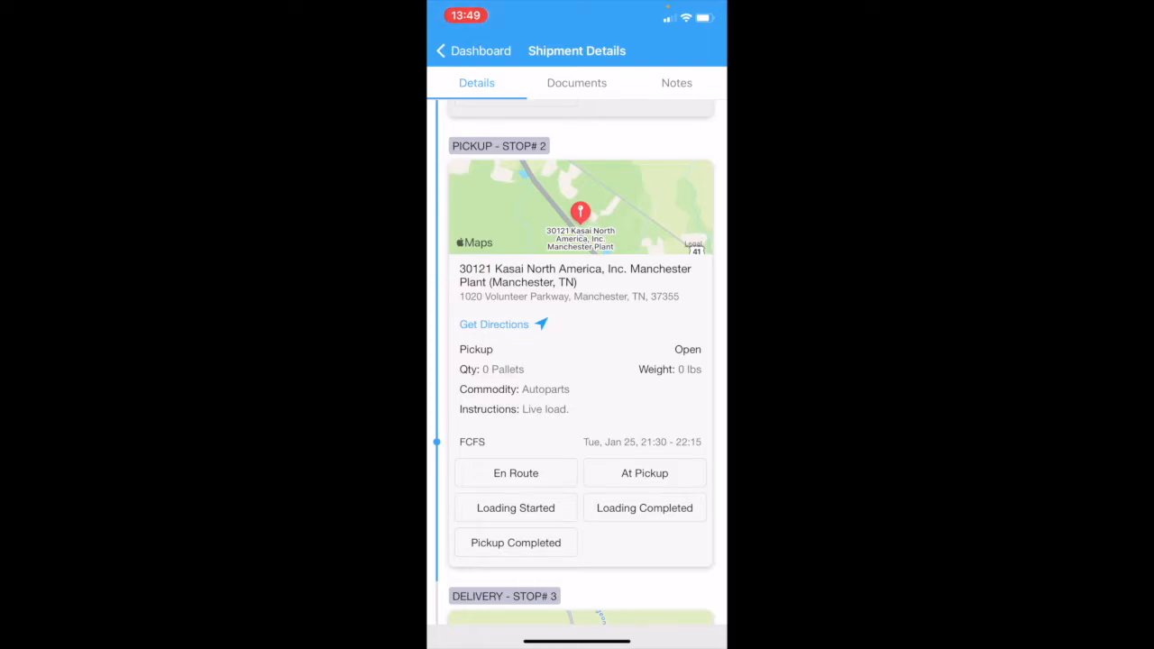
- Mark Stop #2 at Kasai Manchester Plant En Route and At Pickup, confirming each
click(515, 472)
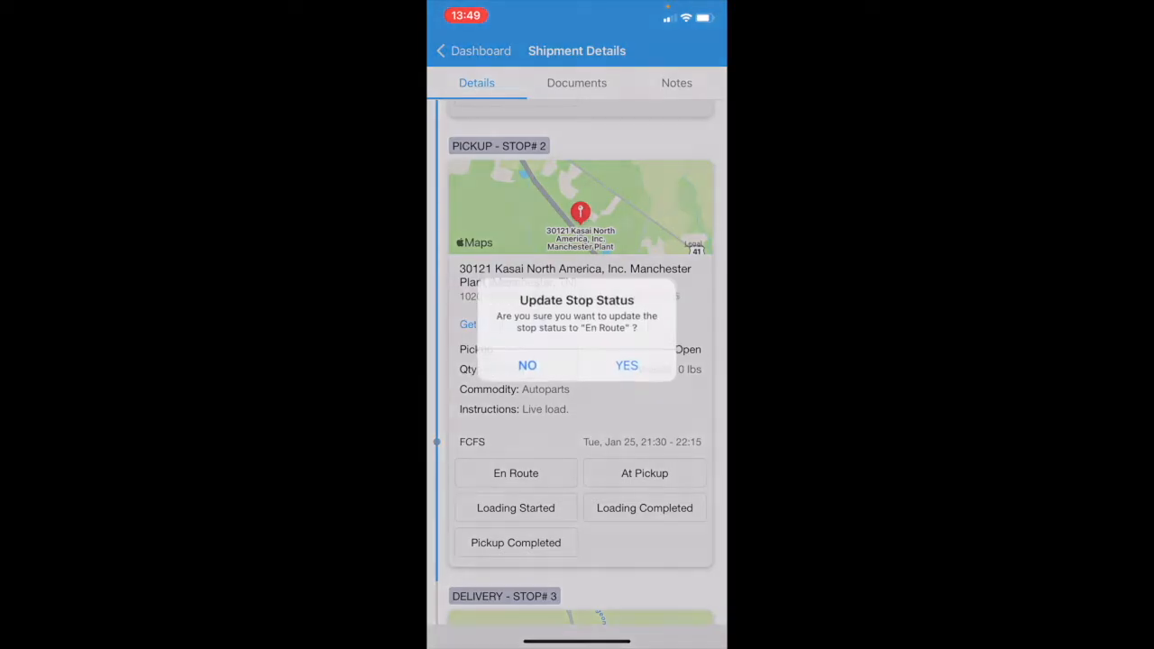
click(626, 365)
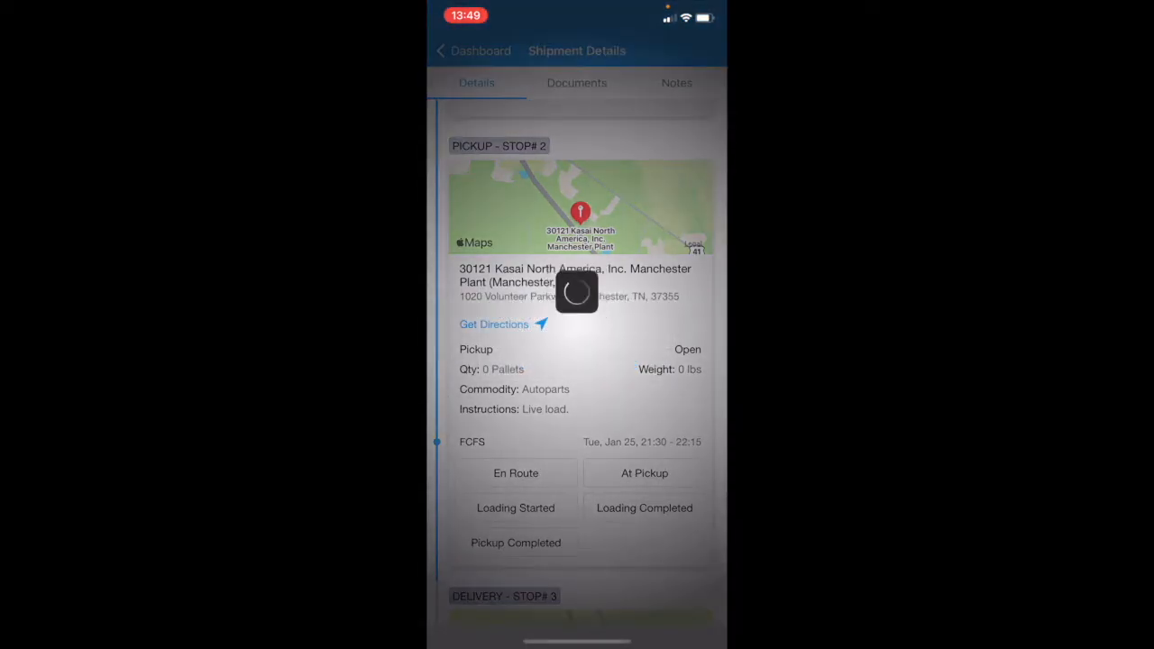
click(516, 472)
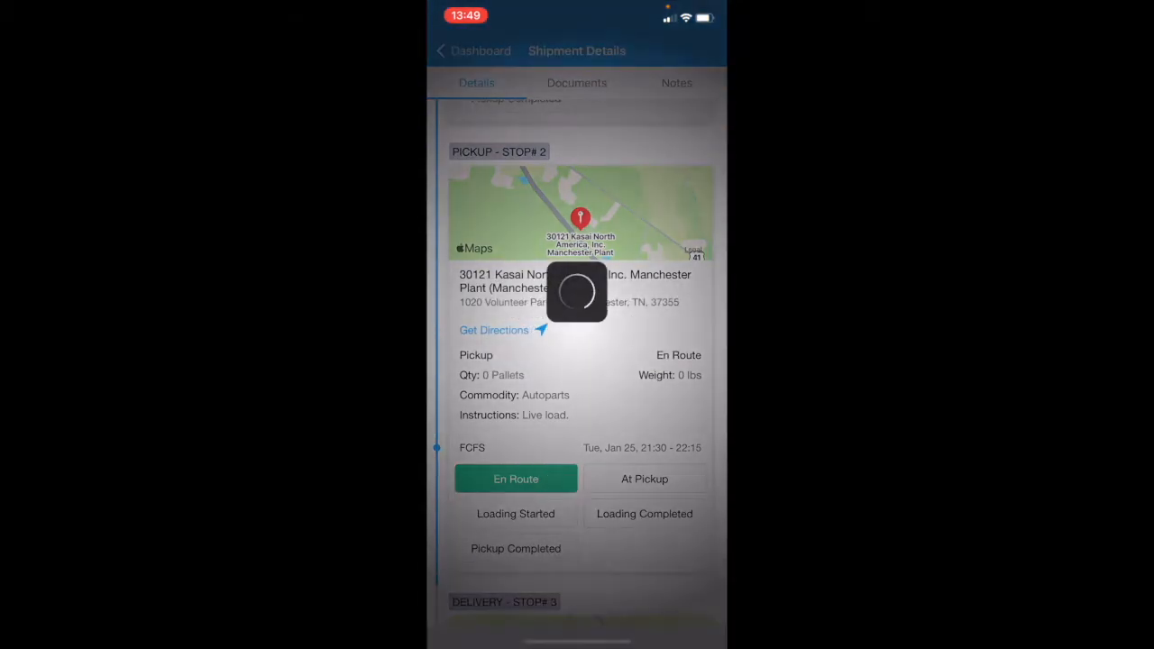
click(643, 479)
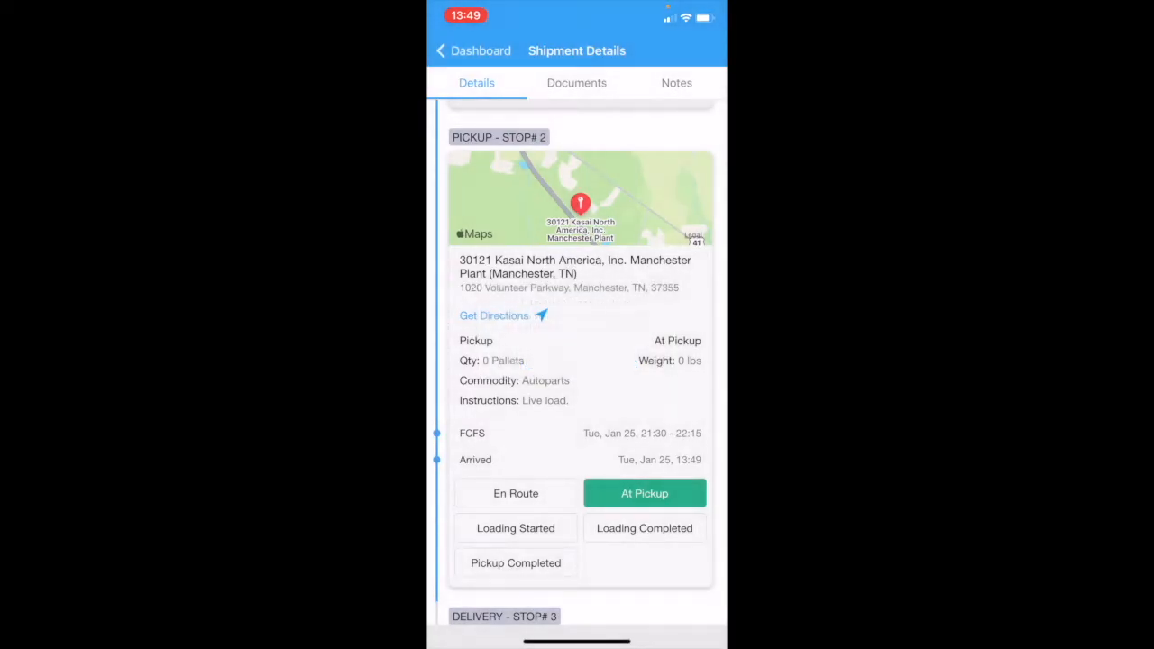
- Advance Stop #2 through Loading Completed to Pickup Completed, confirming each
click(644, 528)
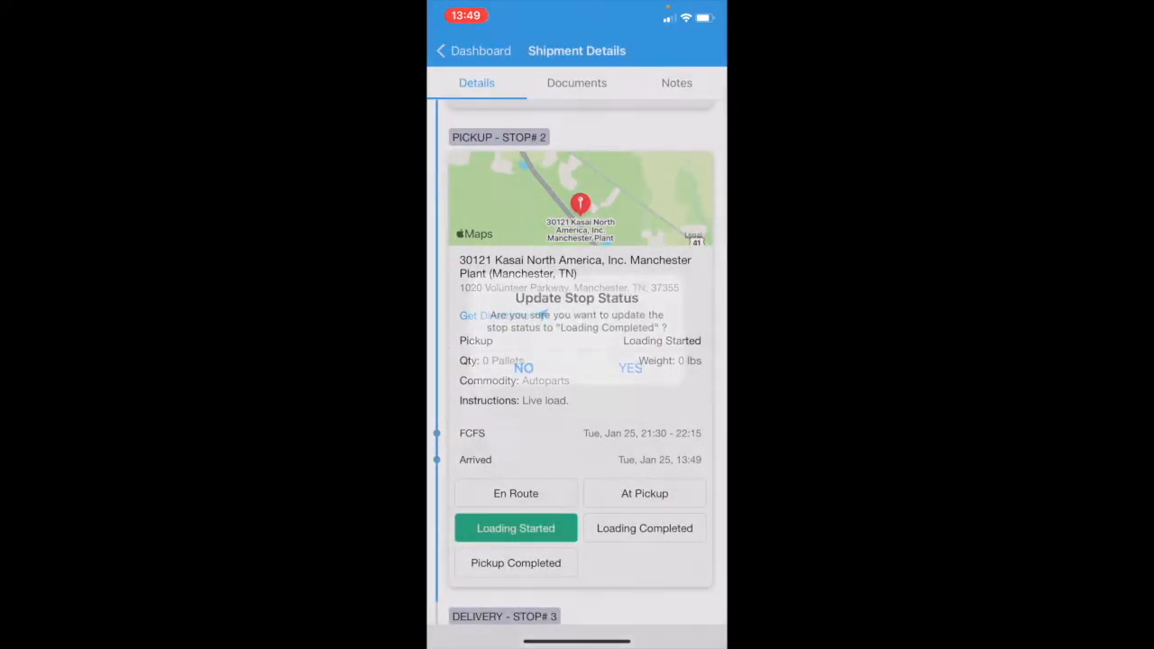
click(630, 368)
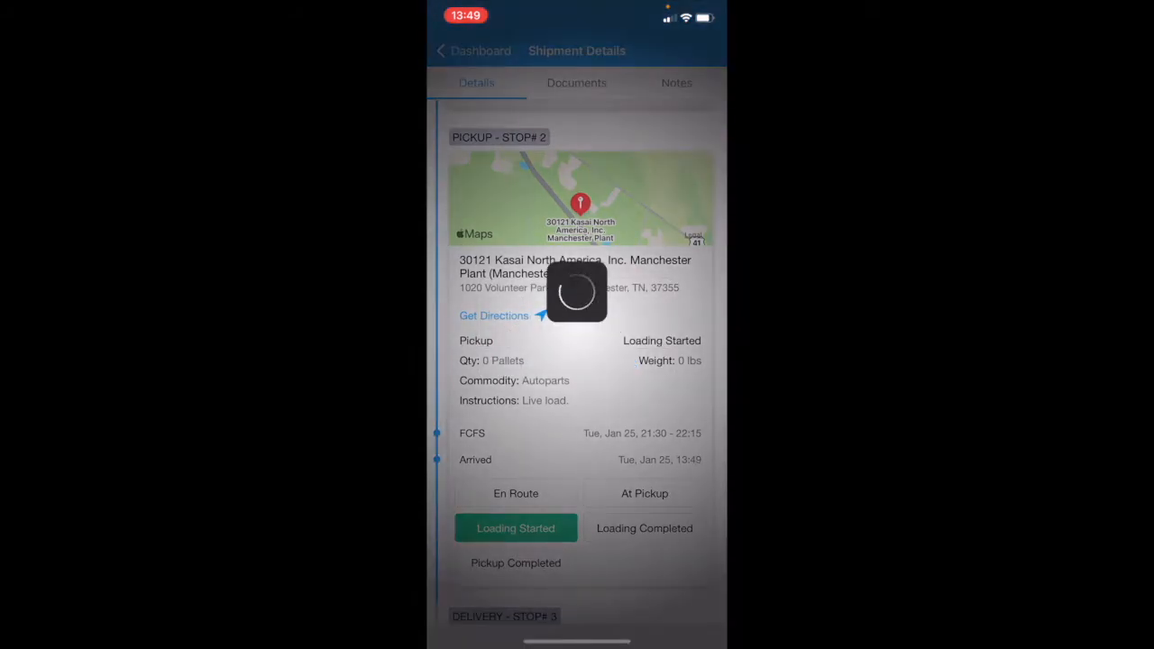
click(643, 527)
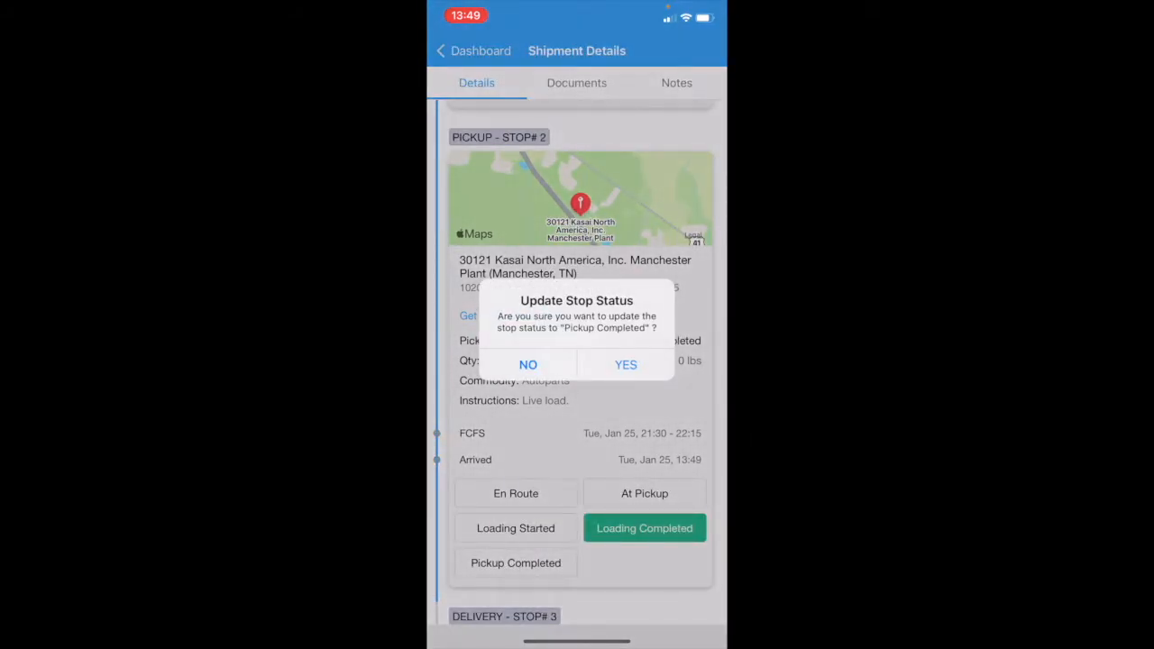
click(626, 365)
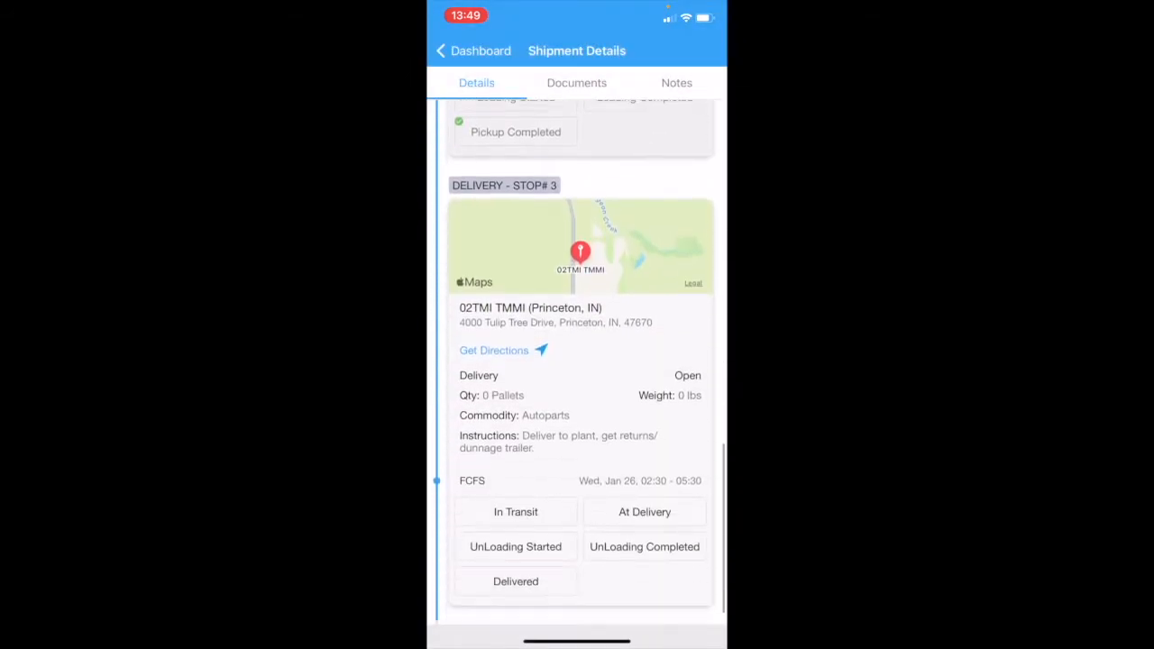
- Set Delivery Stop #3 at 02TMI TMMI, Princeton, IN to In Transit
scroll(up, 3)
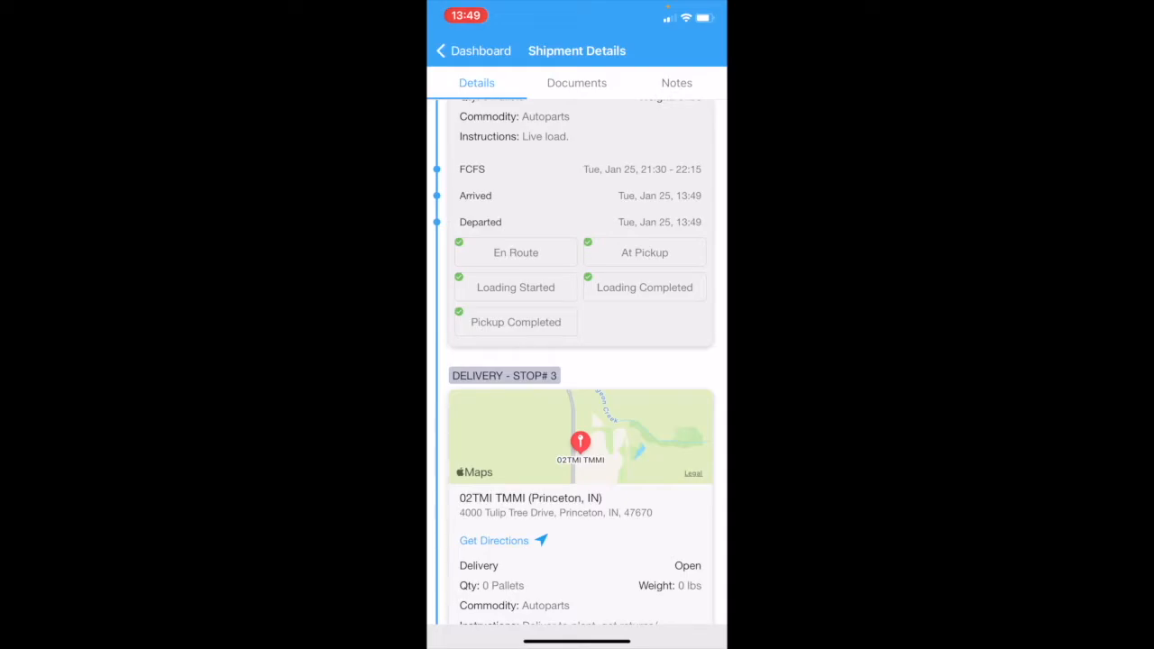
scroll(up, 3)
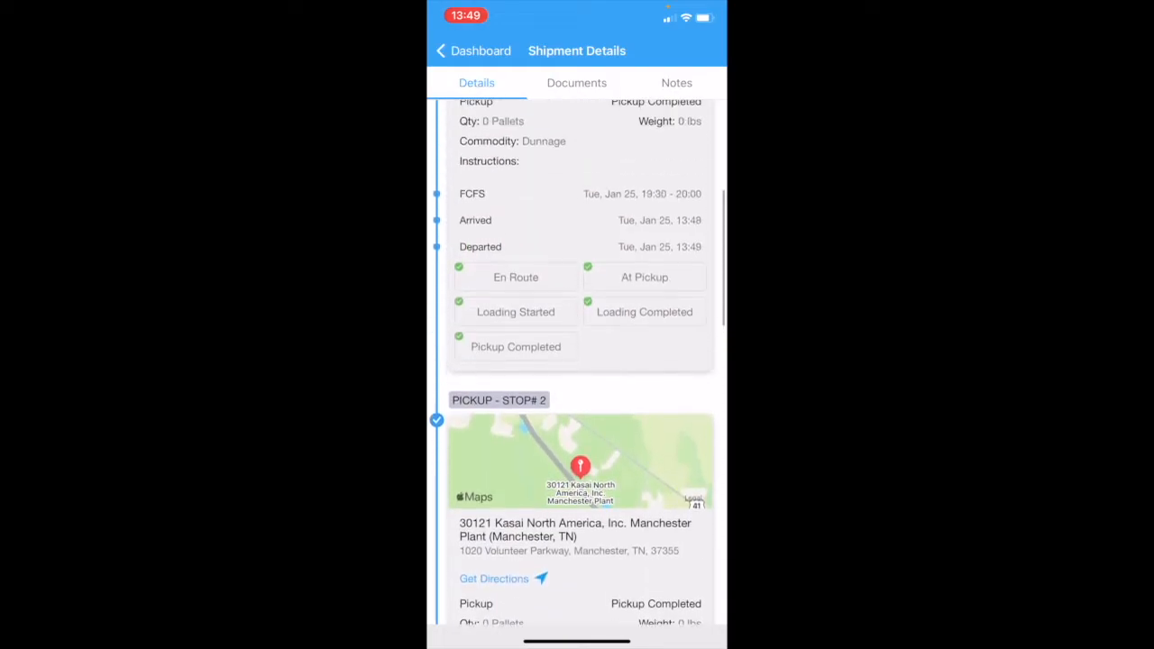
scroll(up, 3)
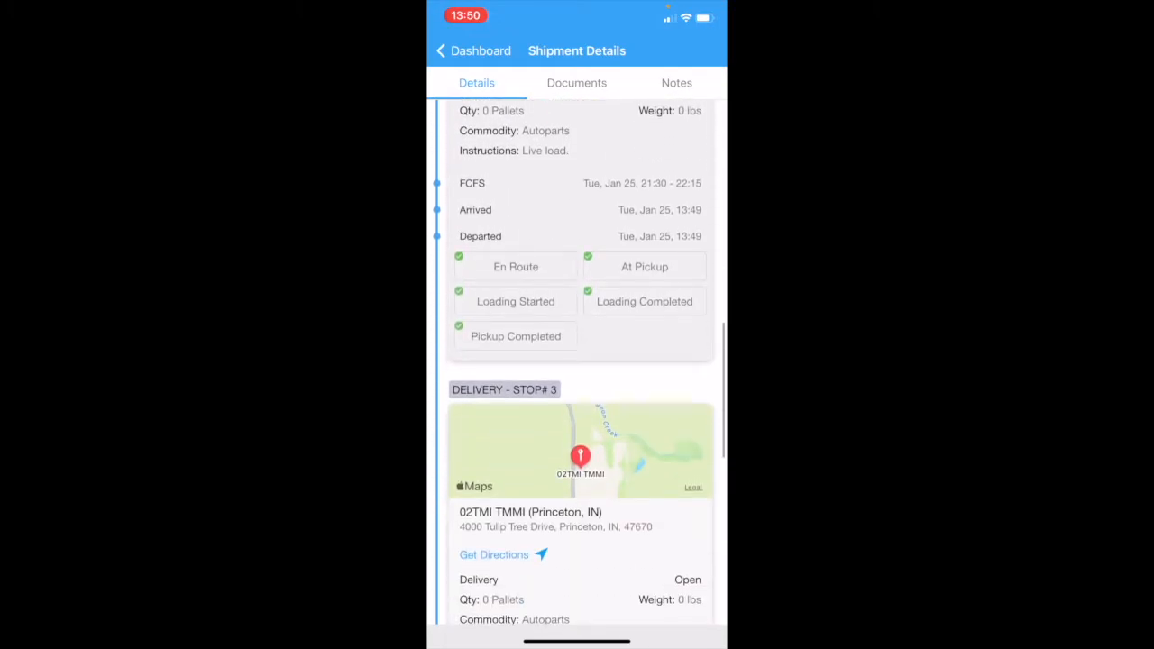
scroll(down, 3)
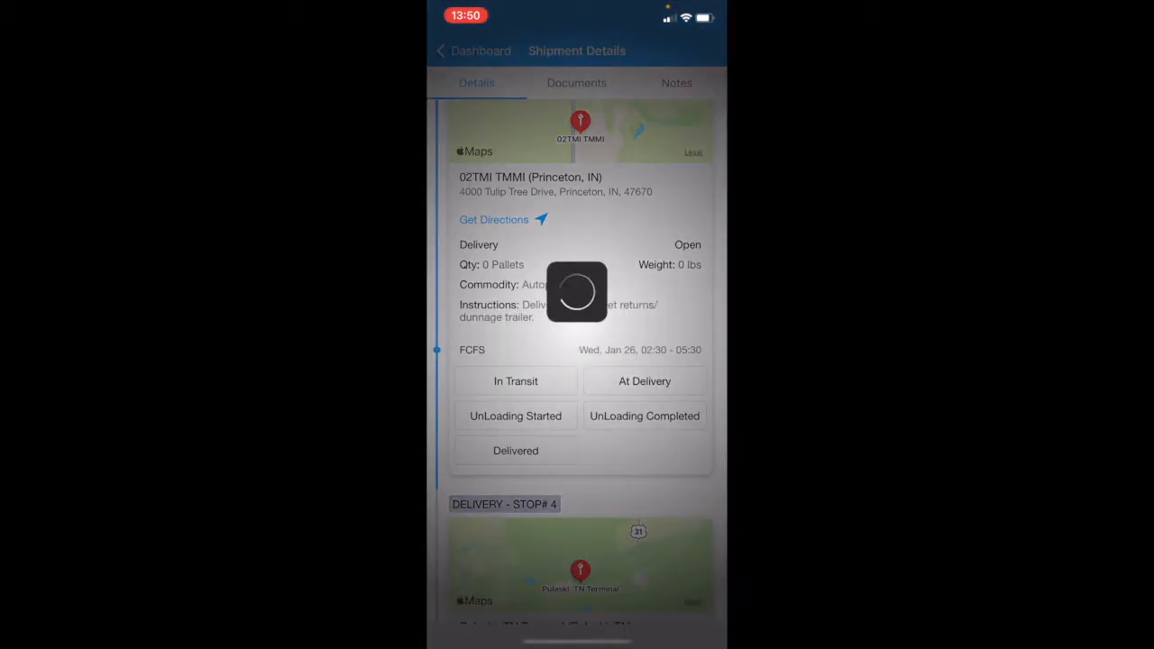
click(515, 380)
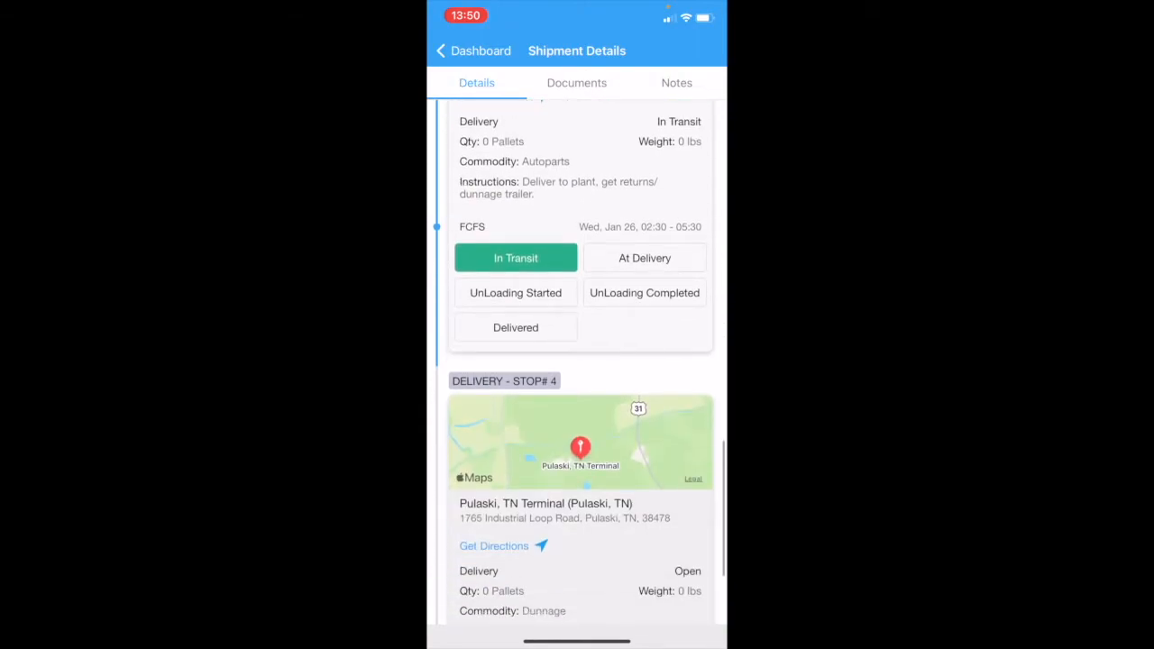
scroll(down, 3)
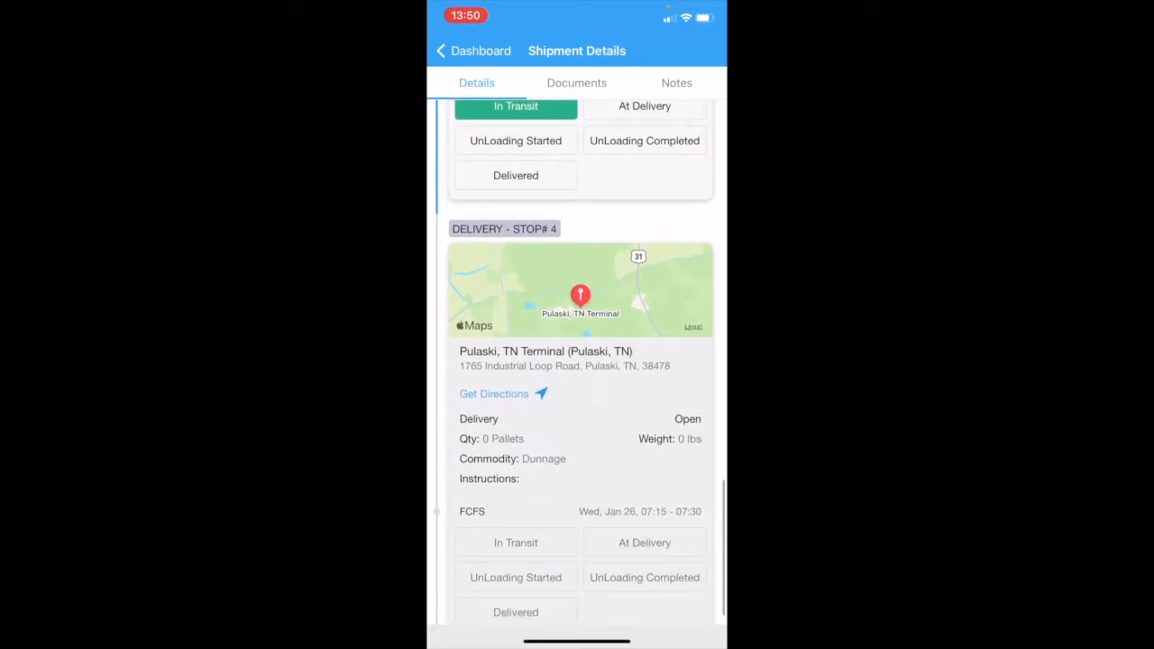
scroll(up, 3)
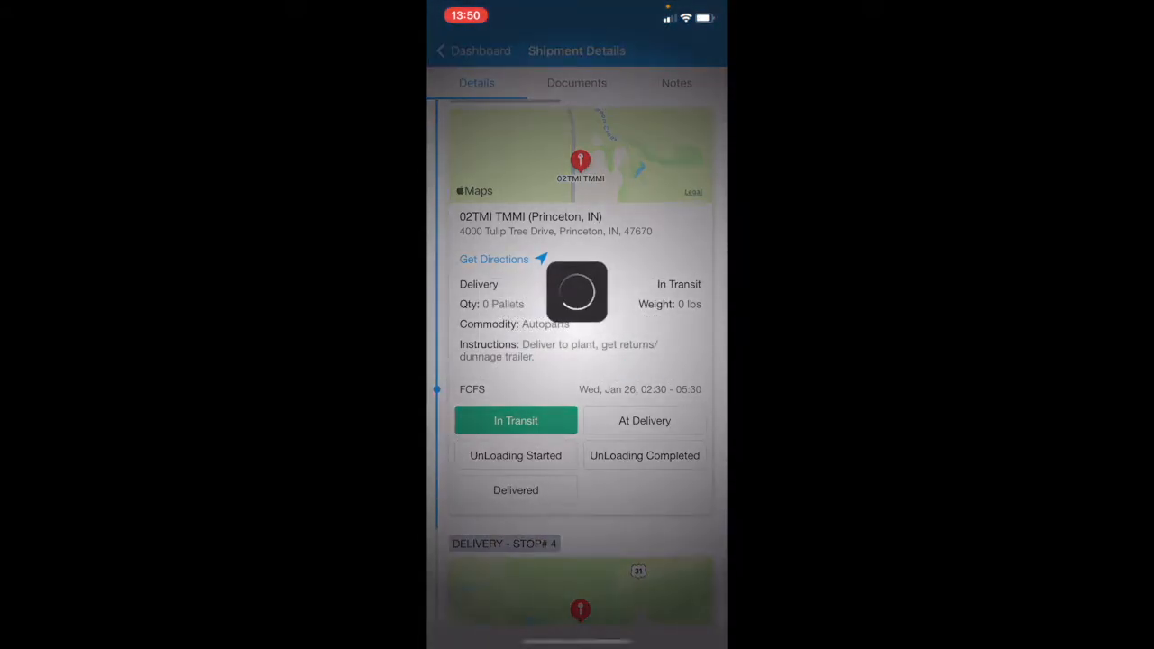
- Record arrival at Delivery Stop #3 in Princeton, IN, then mark it Delivered
click(644, 420)
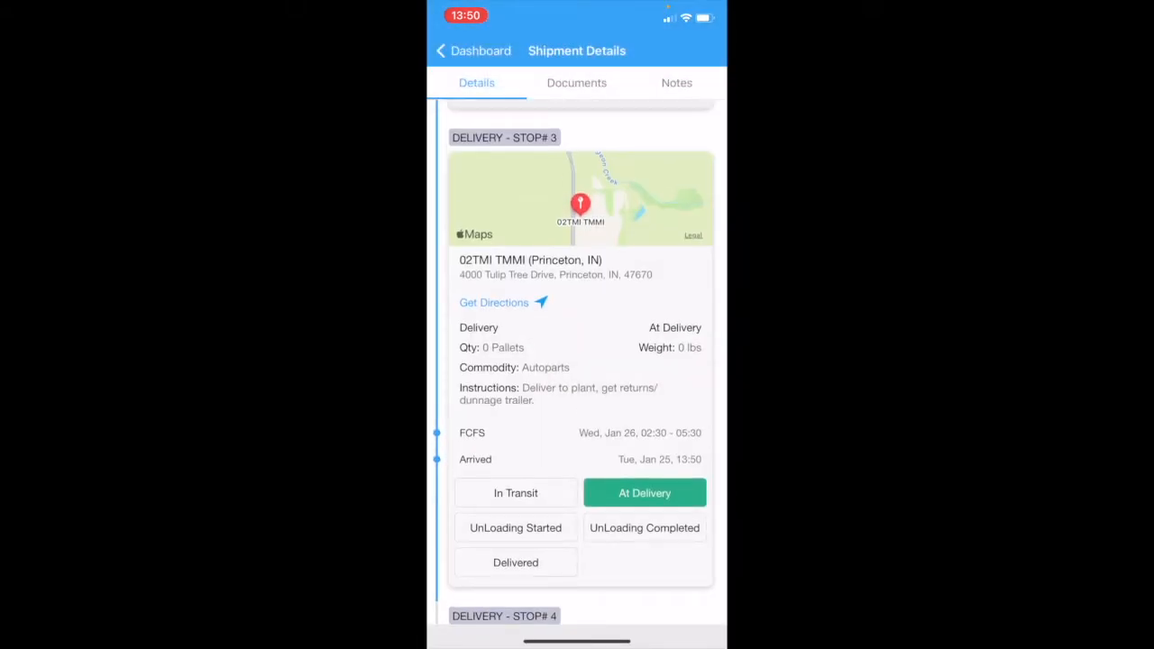
scroll(down, 3)
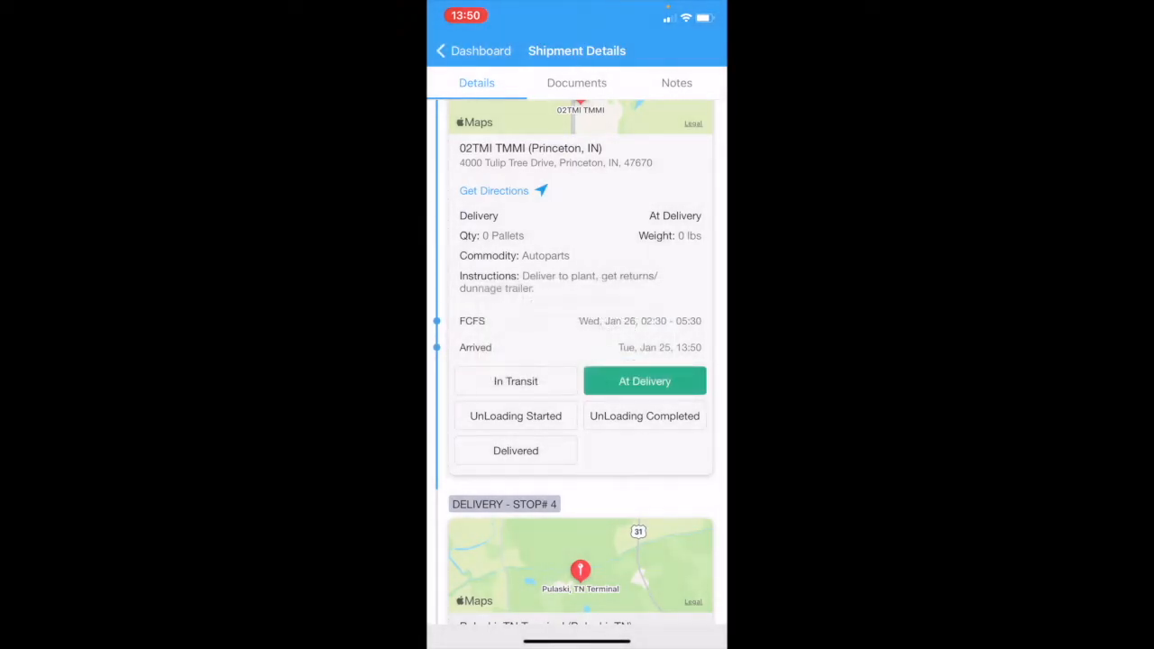
click(515, 450)
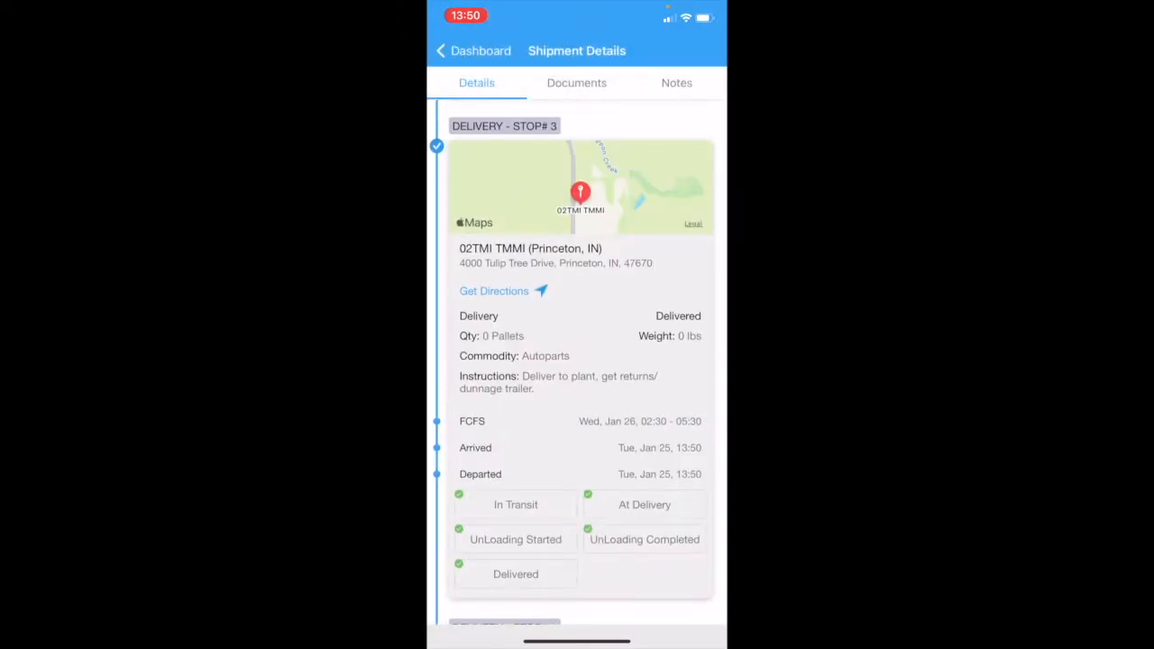
scroll(down, 3)
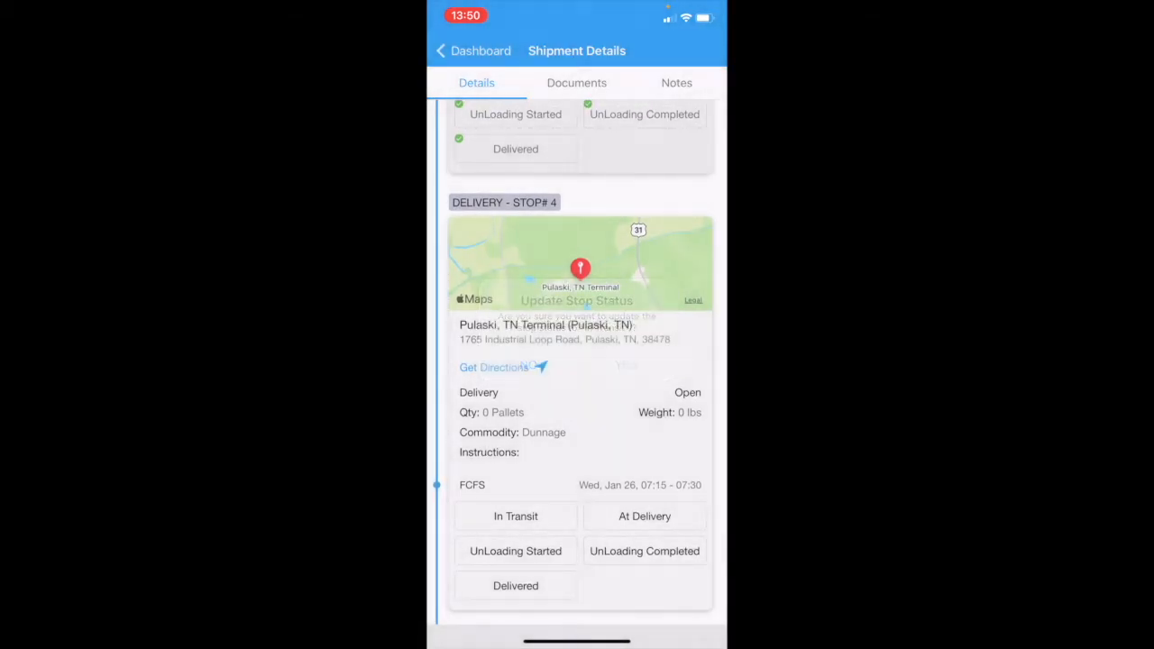
- Set Delivery Stop #4 at Pulaski, TN Terminal to In Transit, then Delivered
click(515, 516)
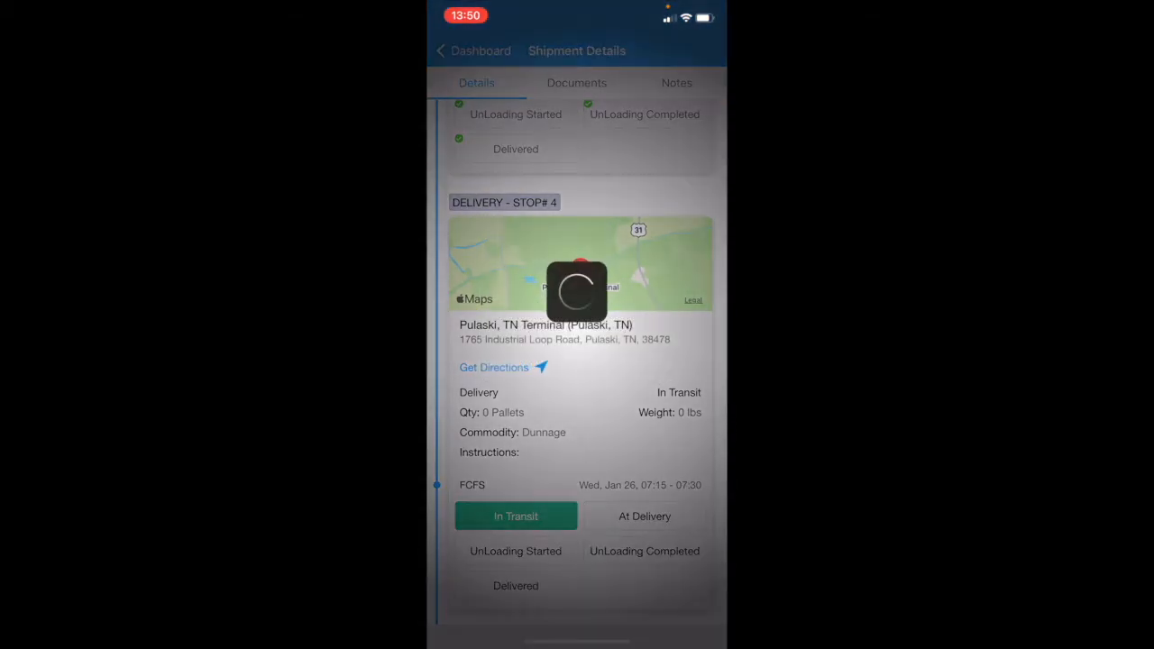
click(645, 515)
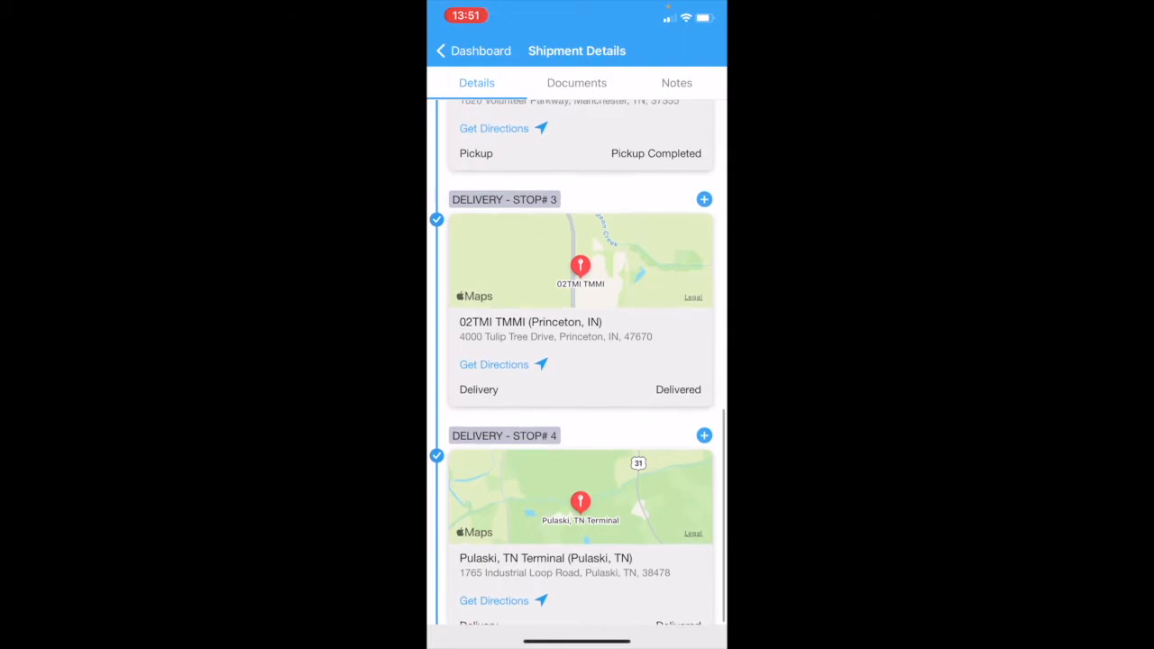
- Show completed load #00055's Documents, listing BOL, Lumper and Scale Ticket as missing
scroll(up, 3)
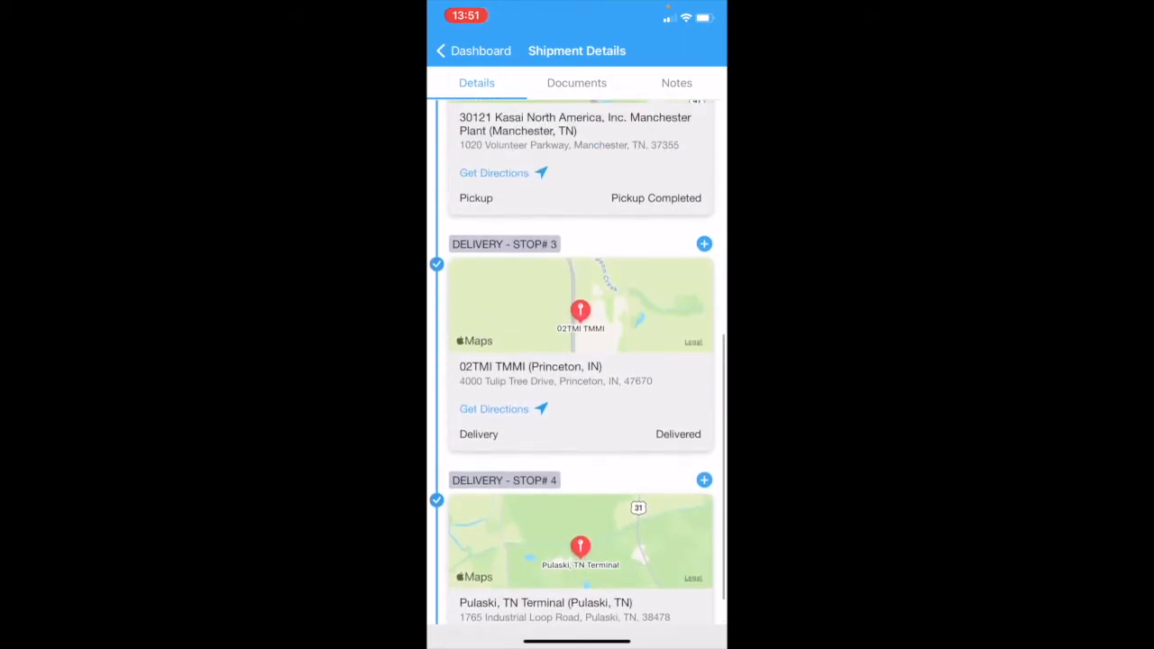
scroll(up, 3)
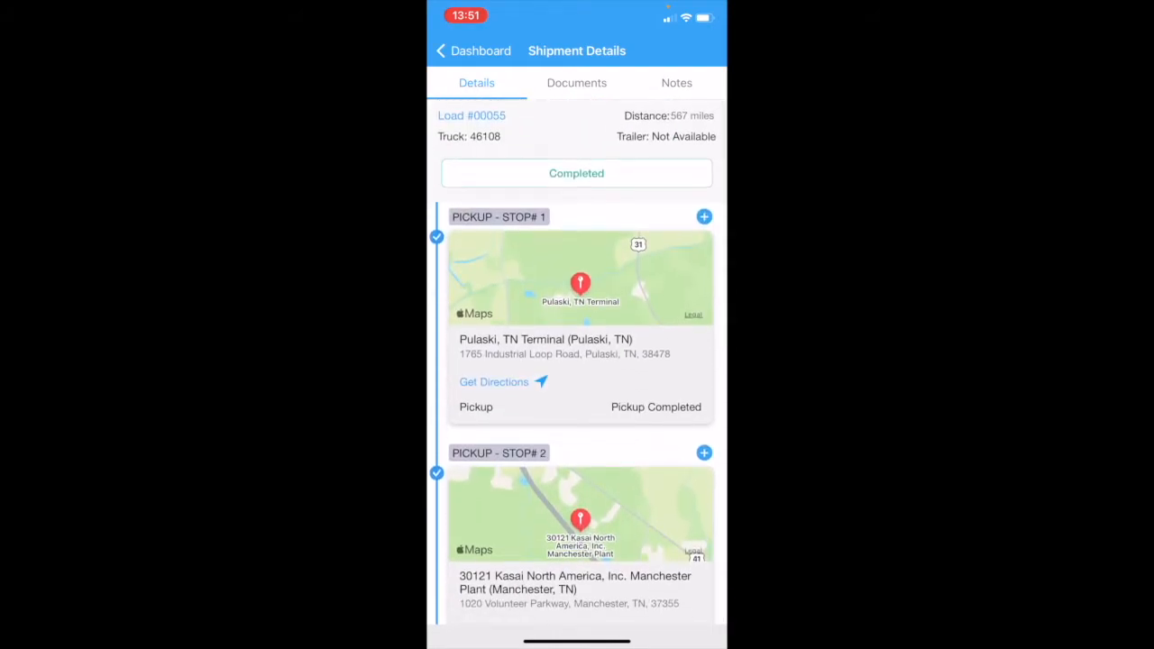
click(576, 82)
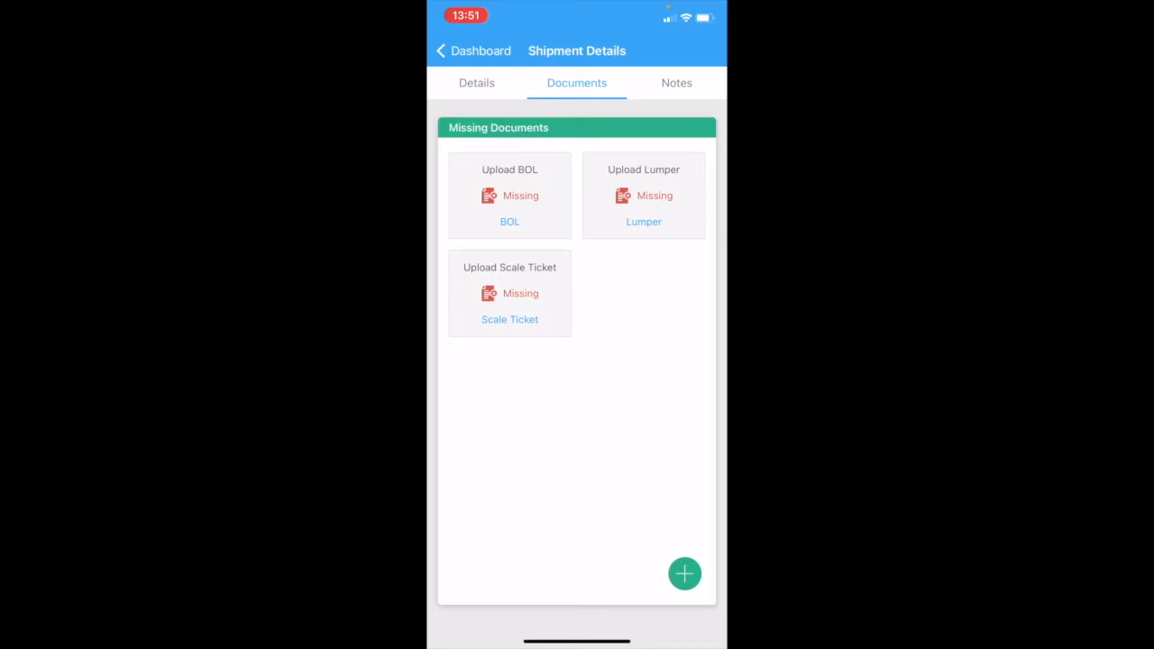
- Photograph the BOL with the camera and keep the scanned page
click(684, 574)
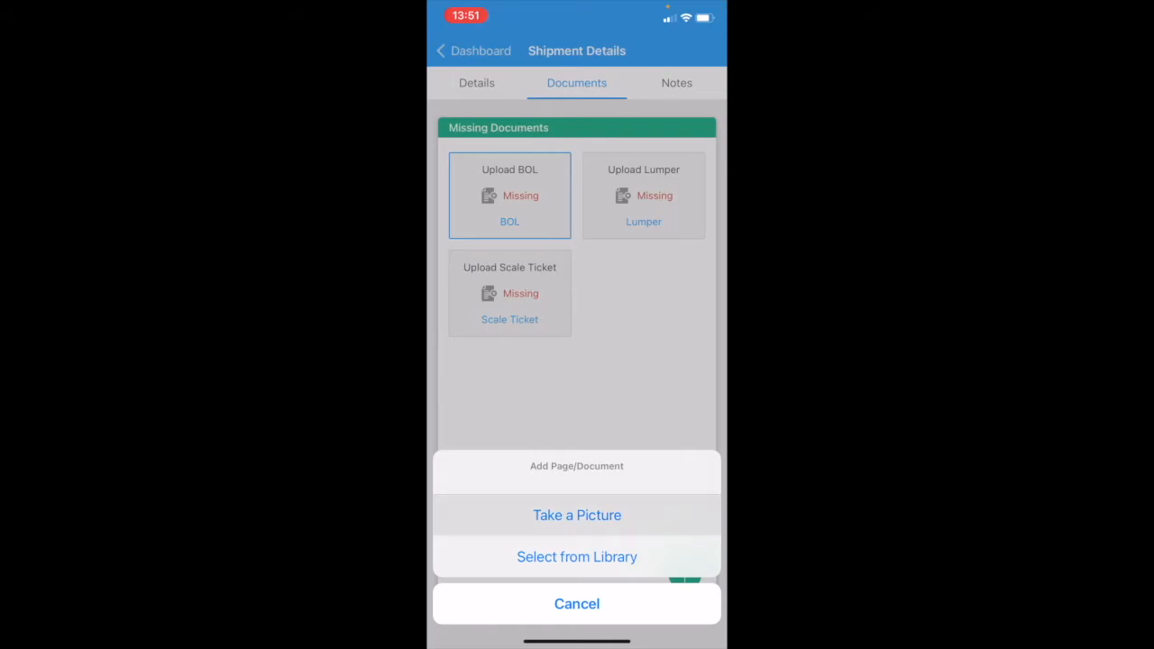
click(576, 515)
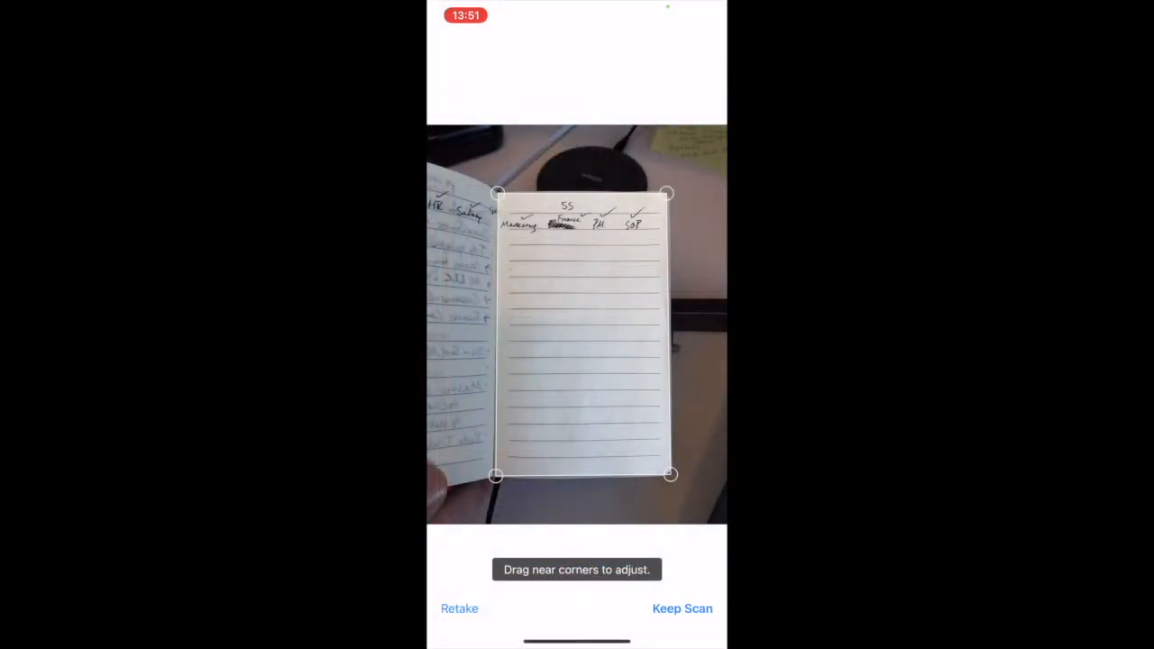
click(682, 607)
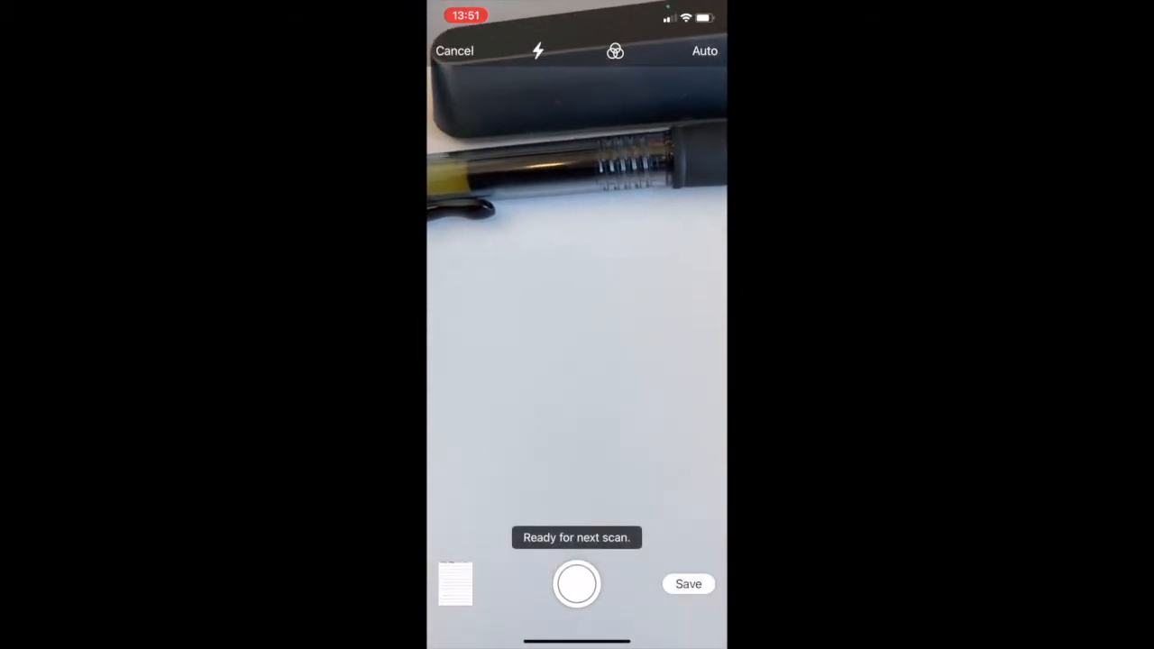
click(688, 583)
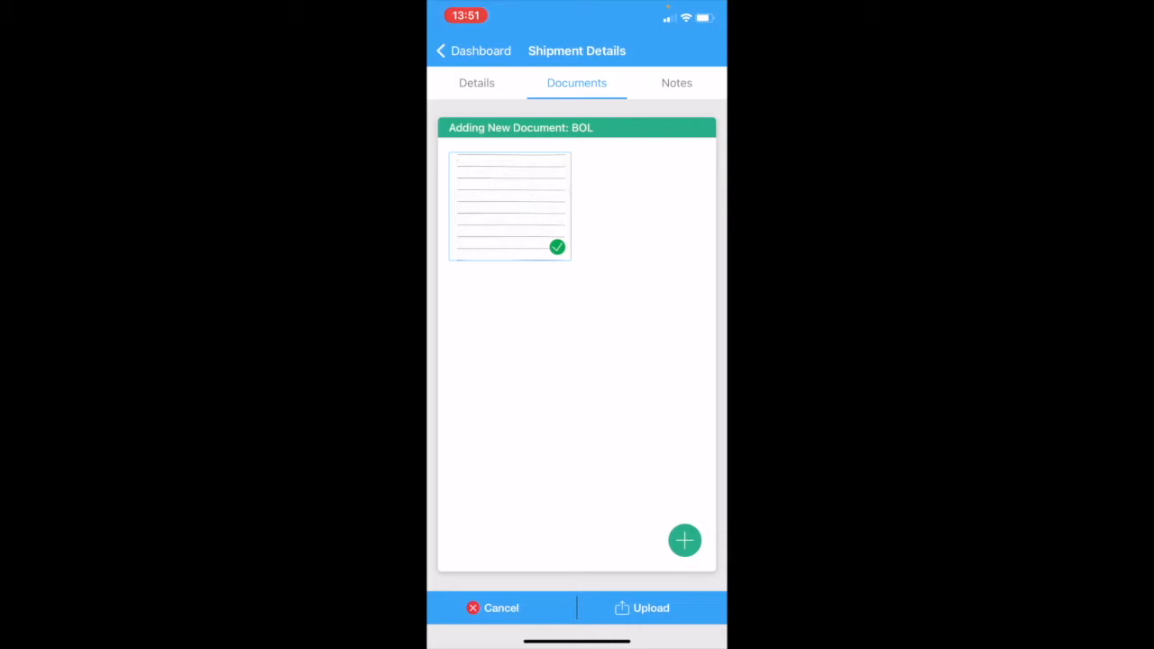
- Upload the scanned BOL, dismiss the confirmation, and bring up the load's notes
click(641, 607)
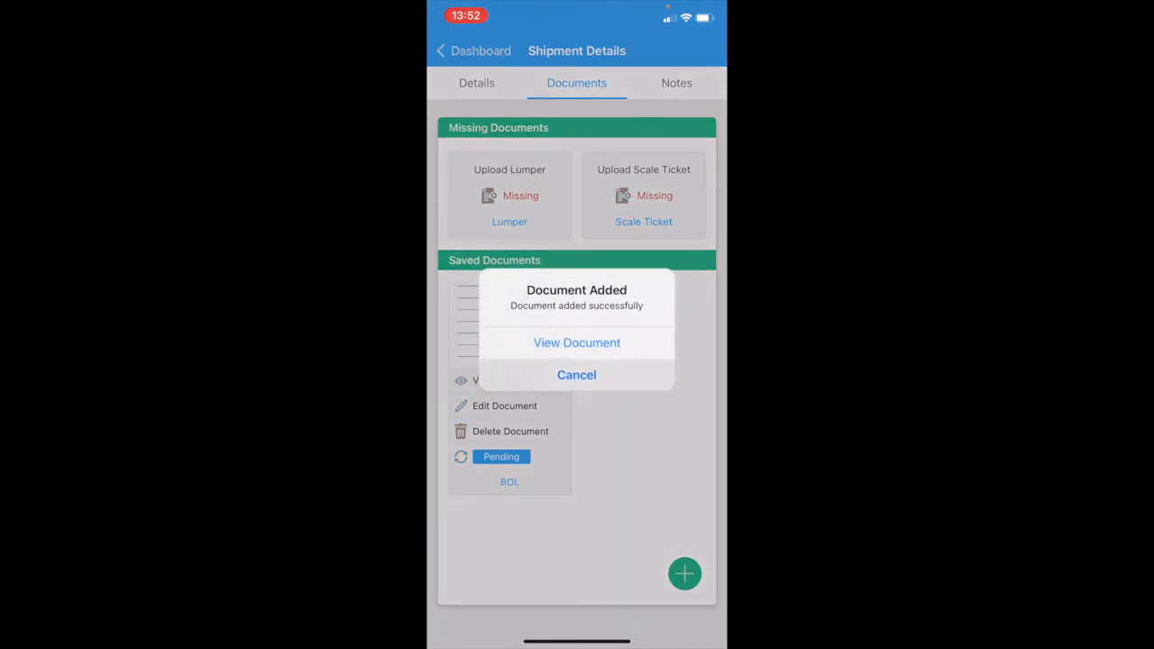
click(576, 374)
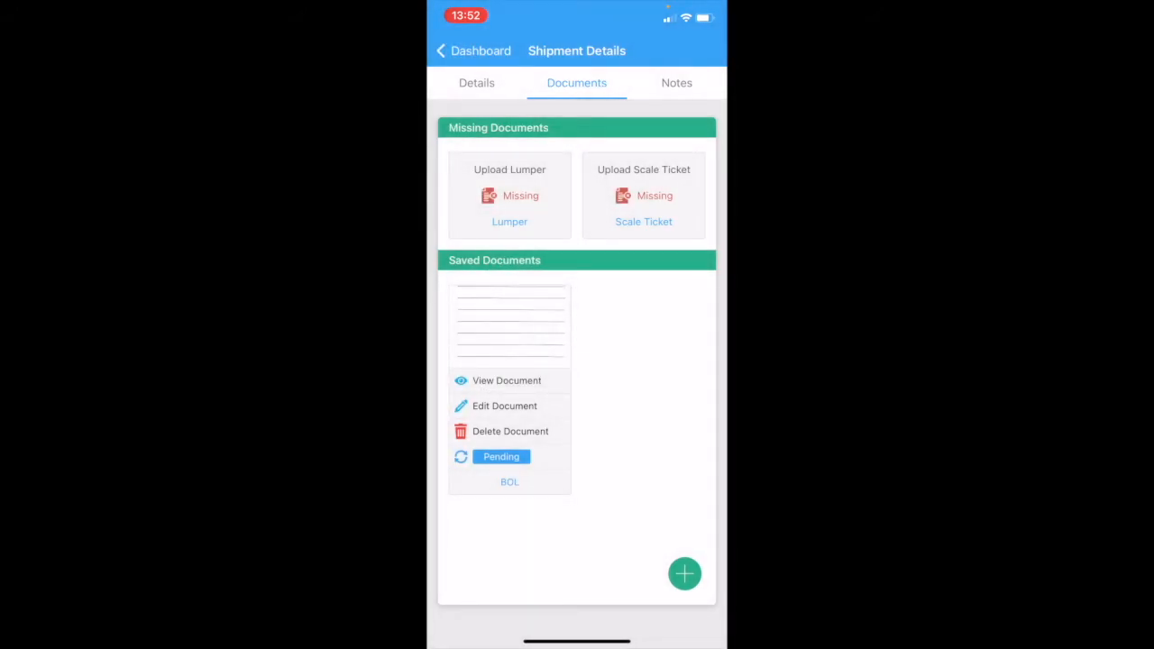
click(676, 82)
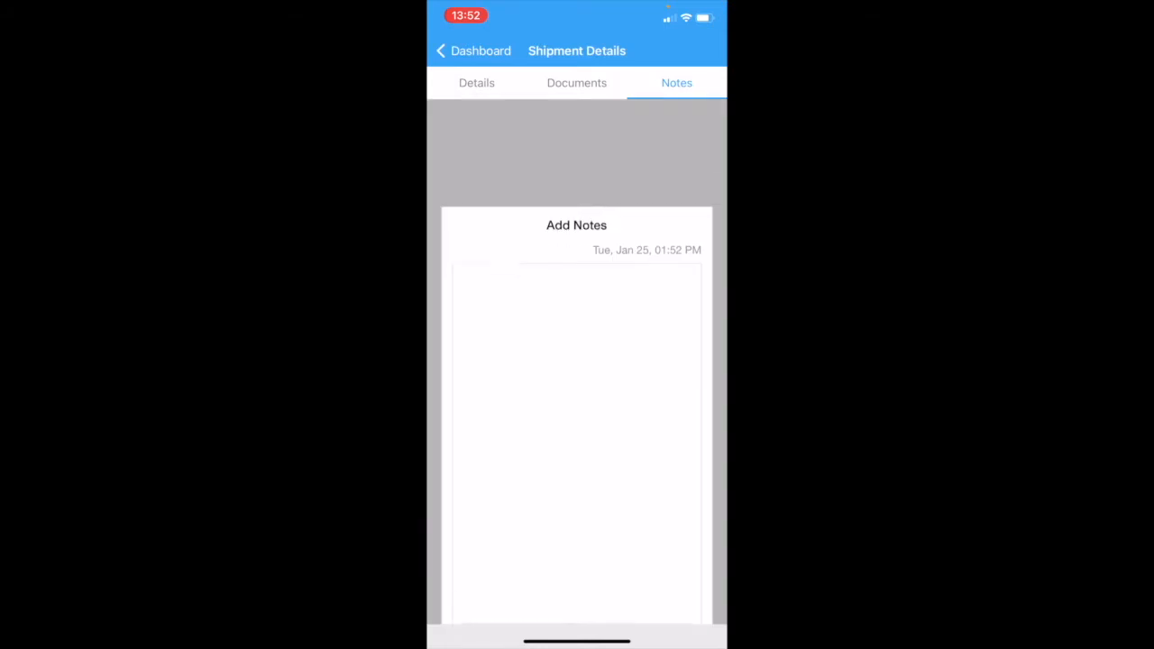
- Save the note 'Shortage at supplier 02135 ARC: s123678' on load #00055
click(577, 361)
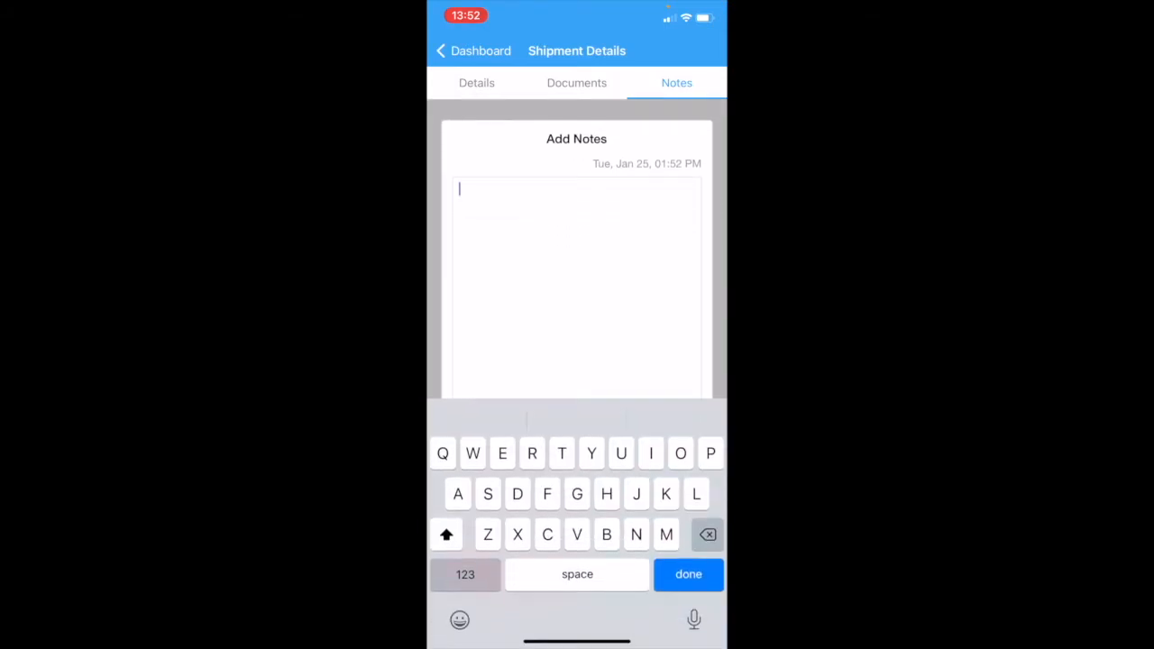
text(Shoatt)
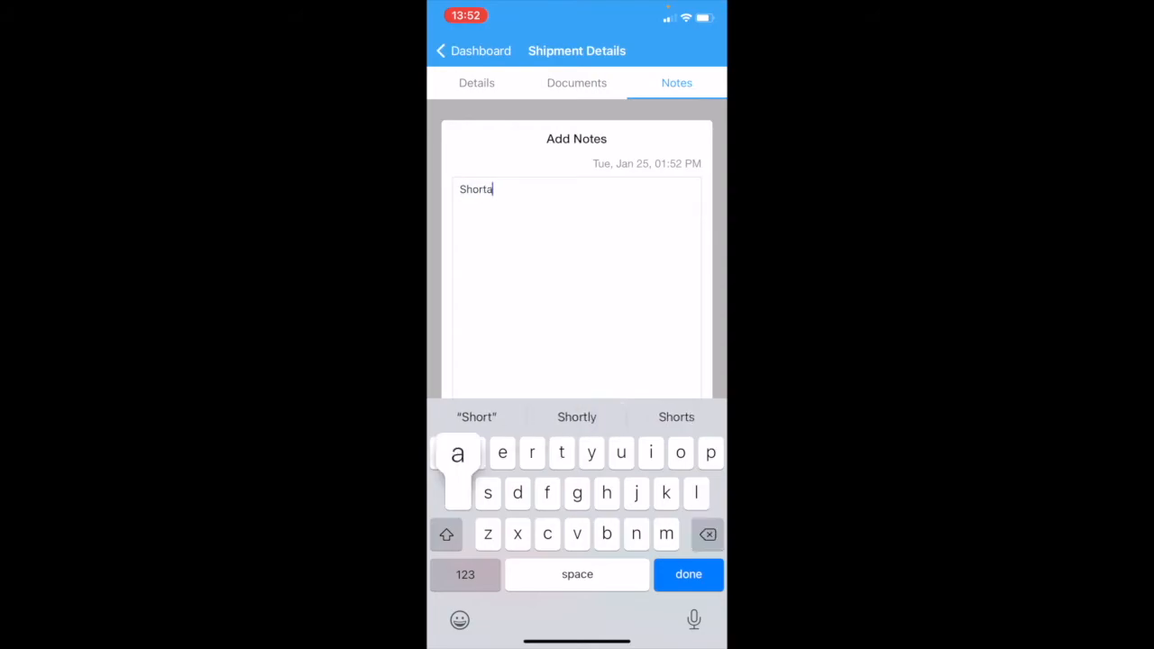
text(ge at supplier 02135)
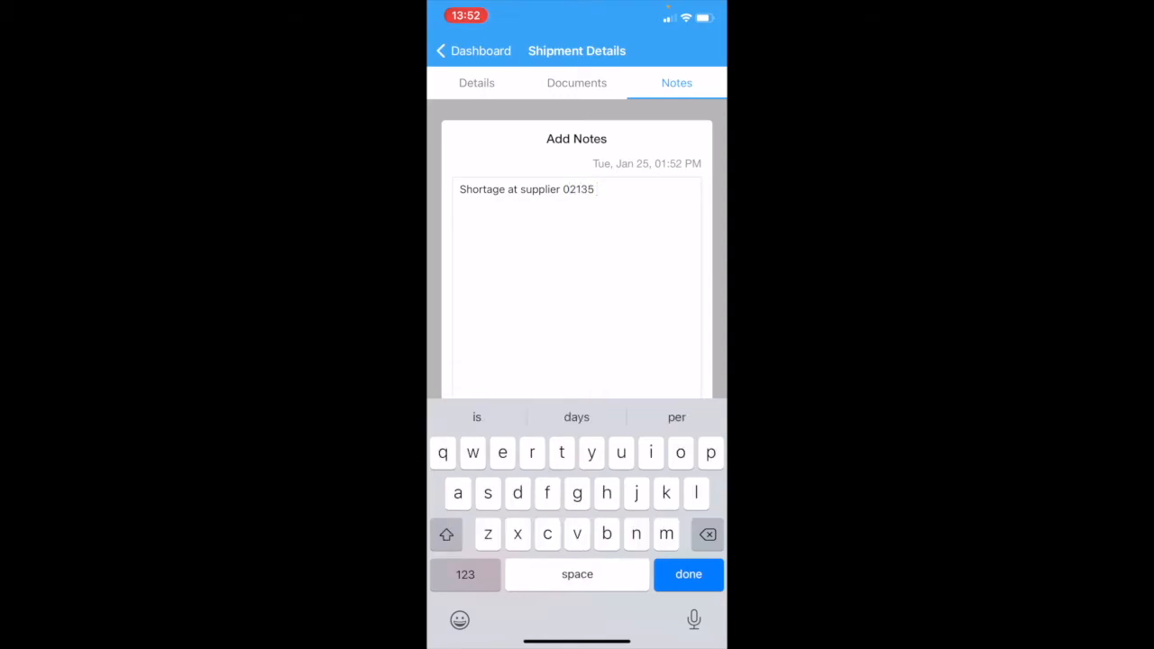
text(ARC: s12)
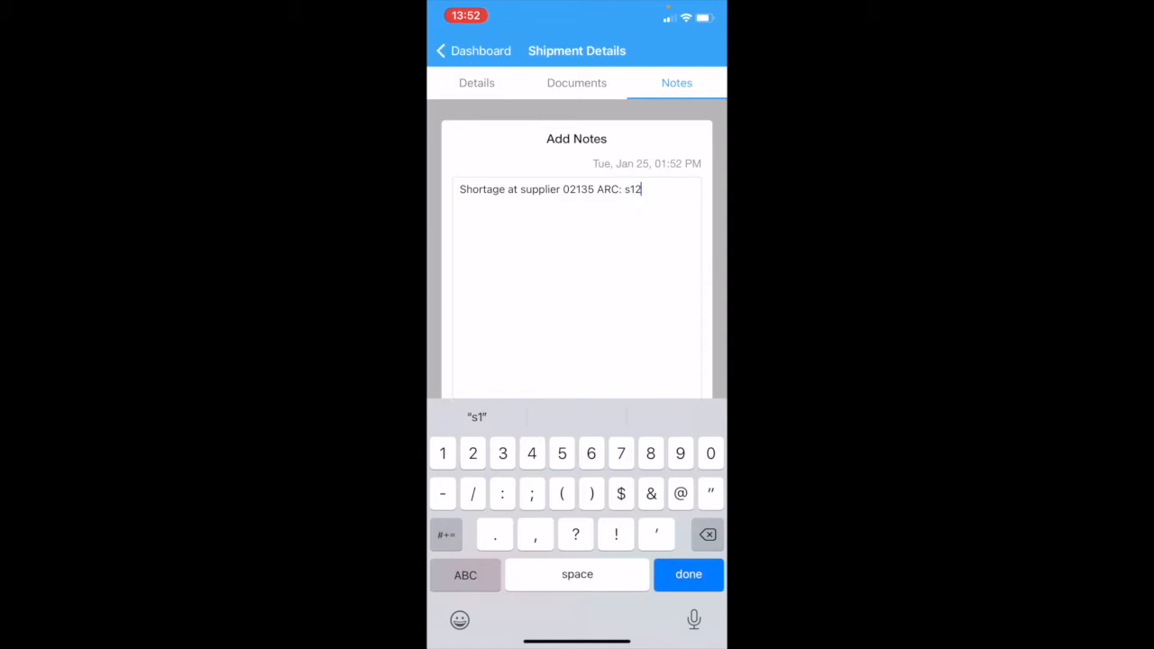
text(3678)
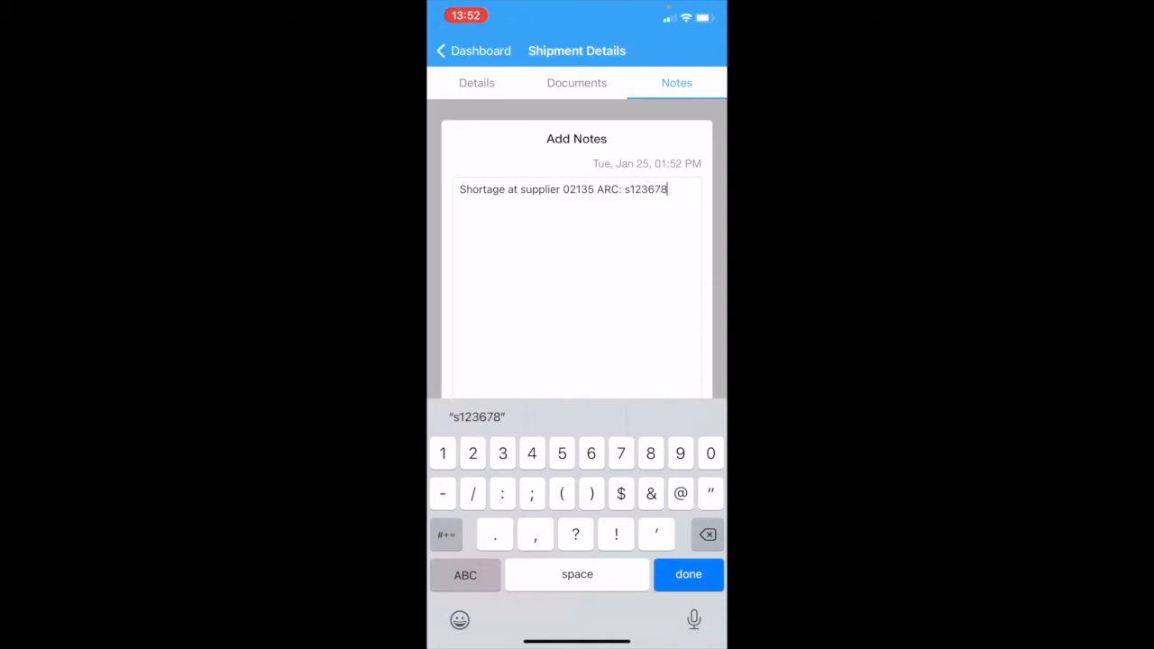
click(688, 575)
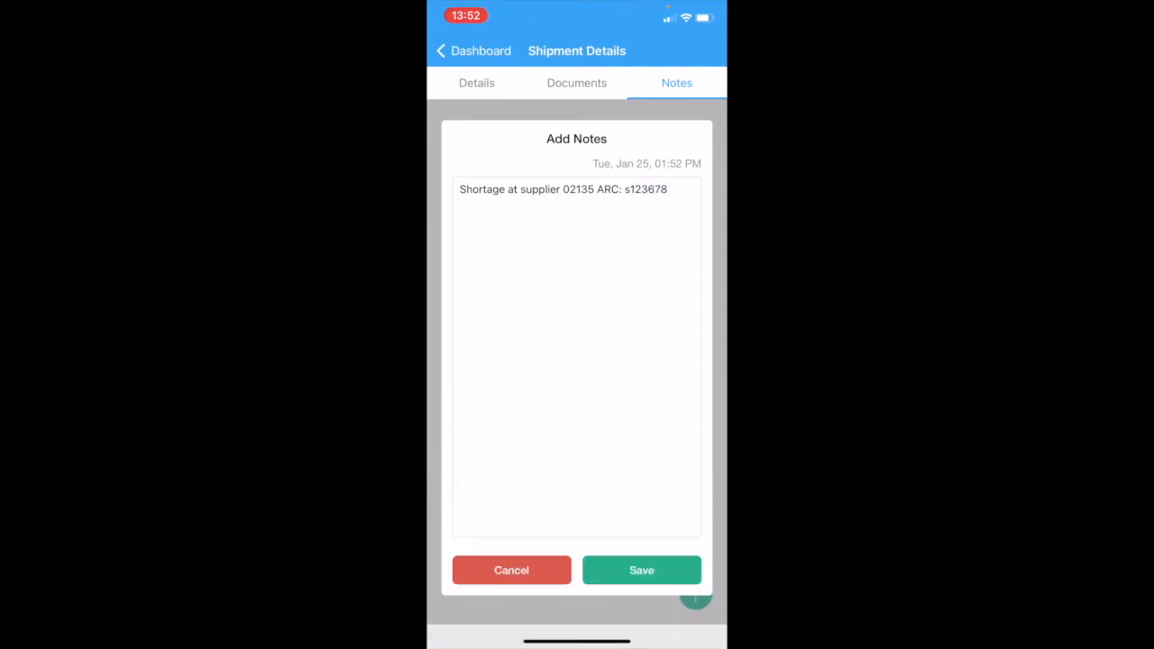
click(641, 570)
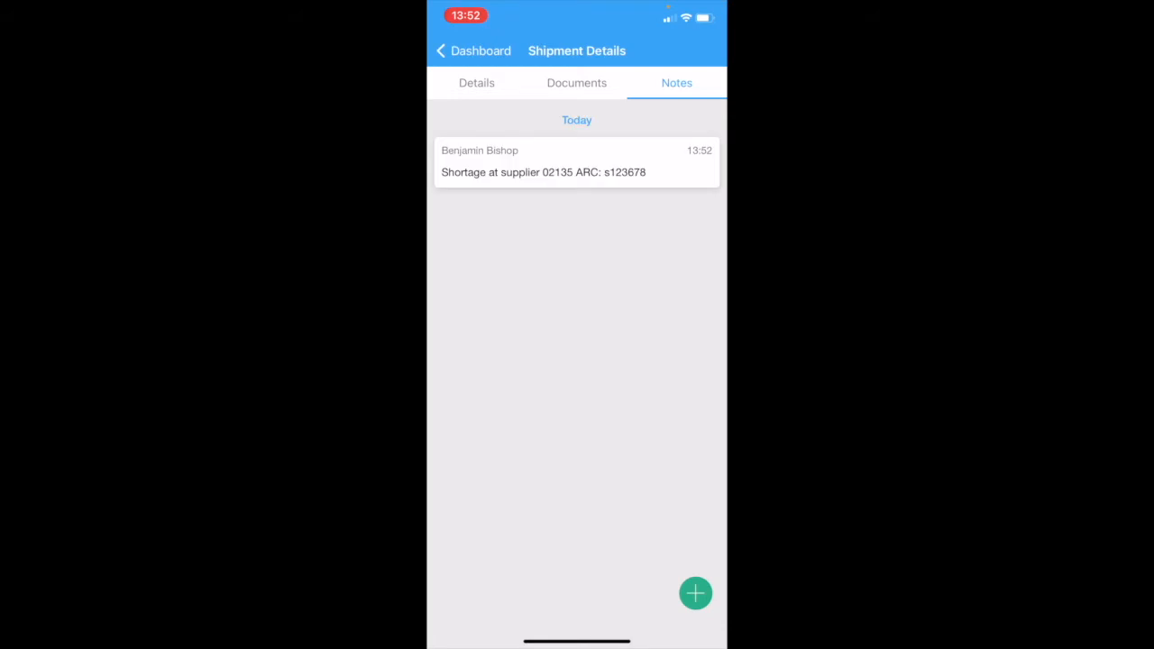
click(476, 82)
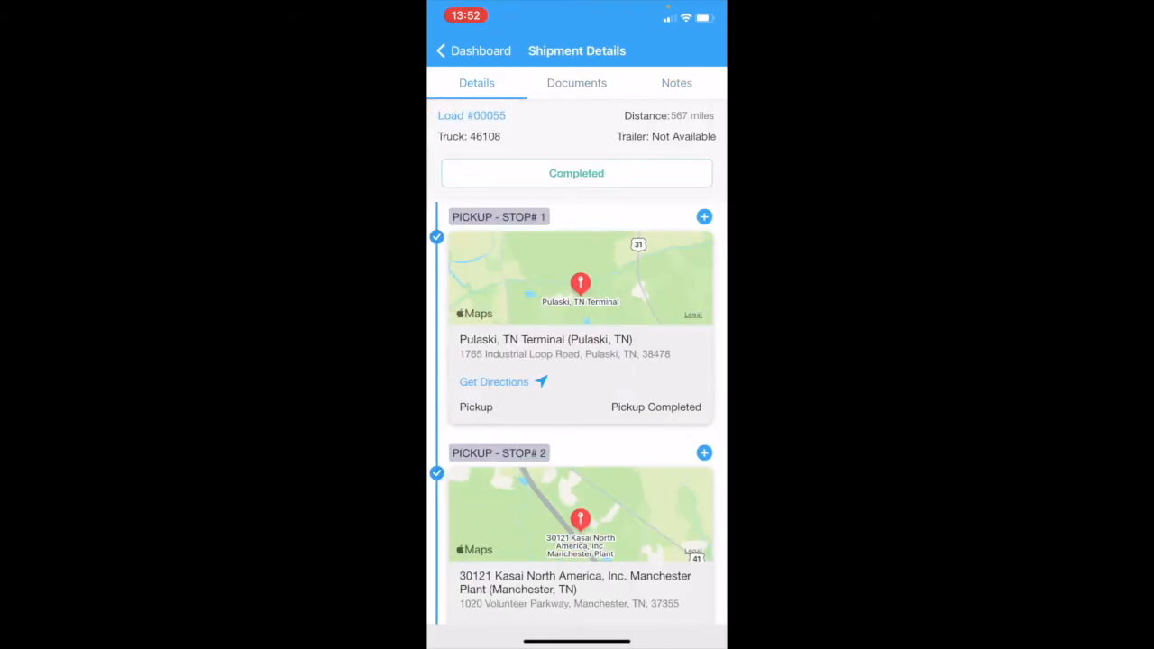
- Sort load history by pickup date descending and open load #00055
click(441, 50)
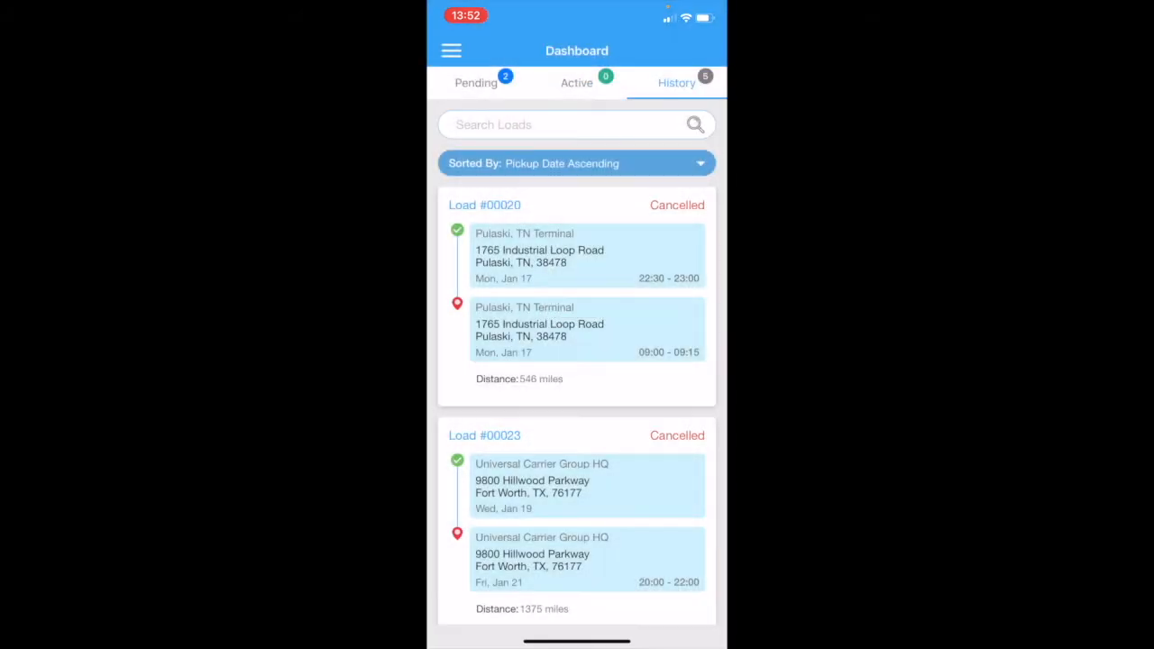
click(577, 163)
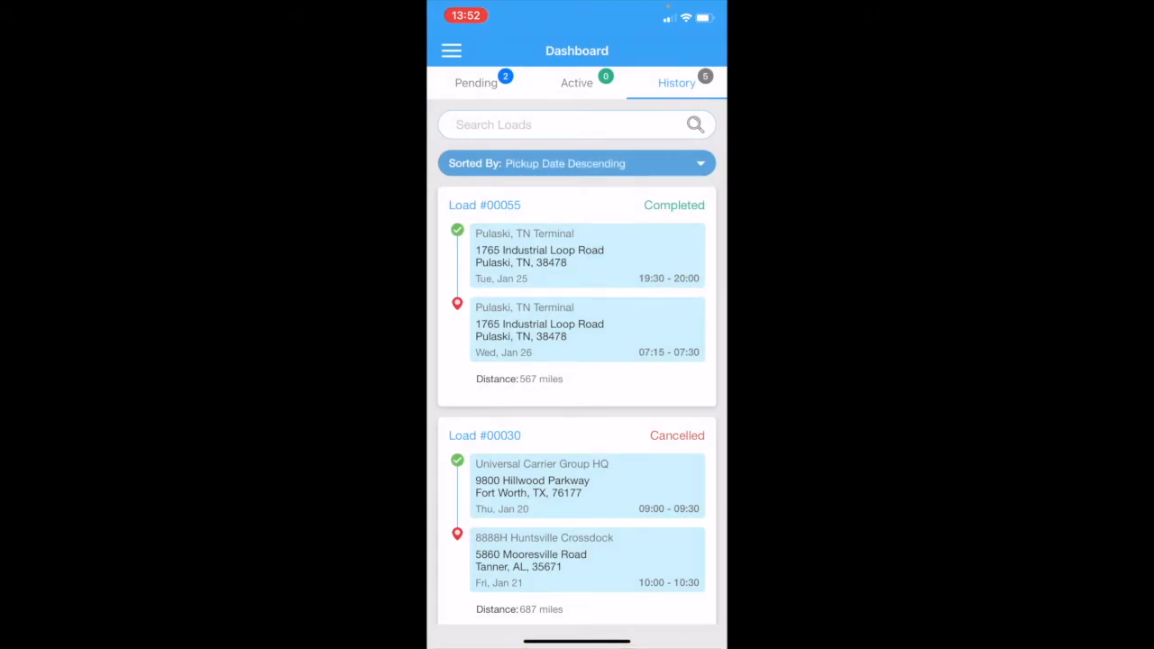
scroll(down, 3)
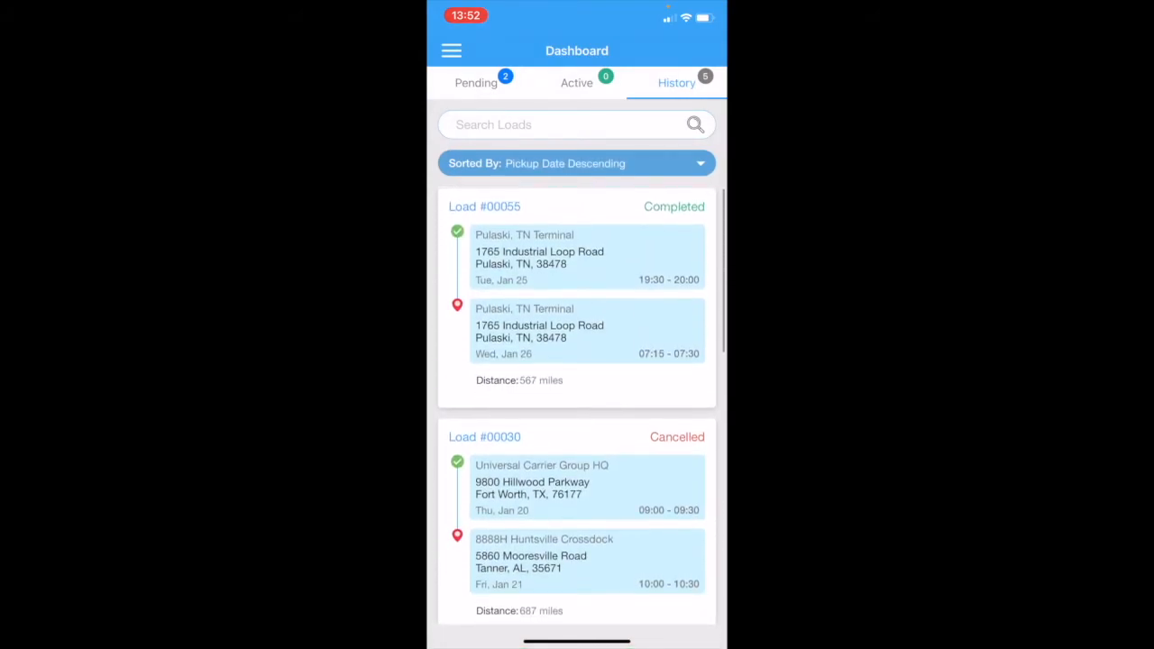
click(577, 293)
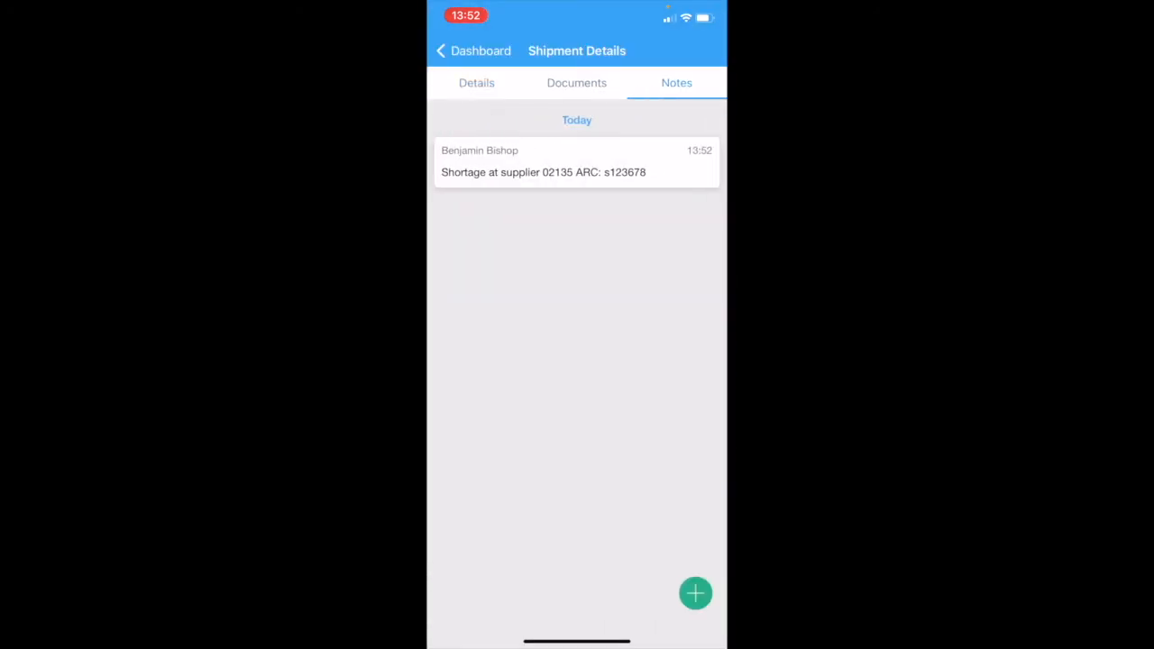
- Check #00055's saved documents, then show the pending loads
click(576, 82)
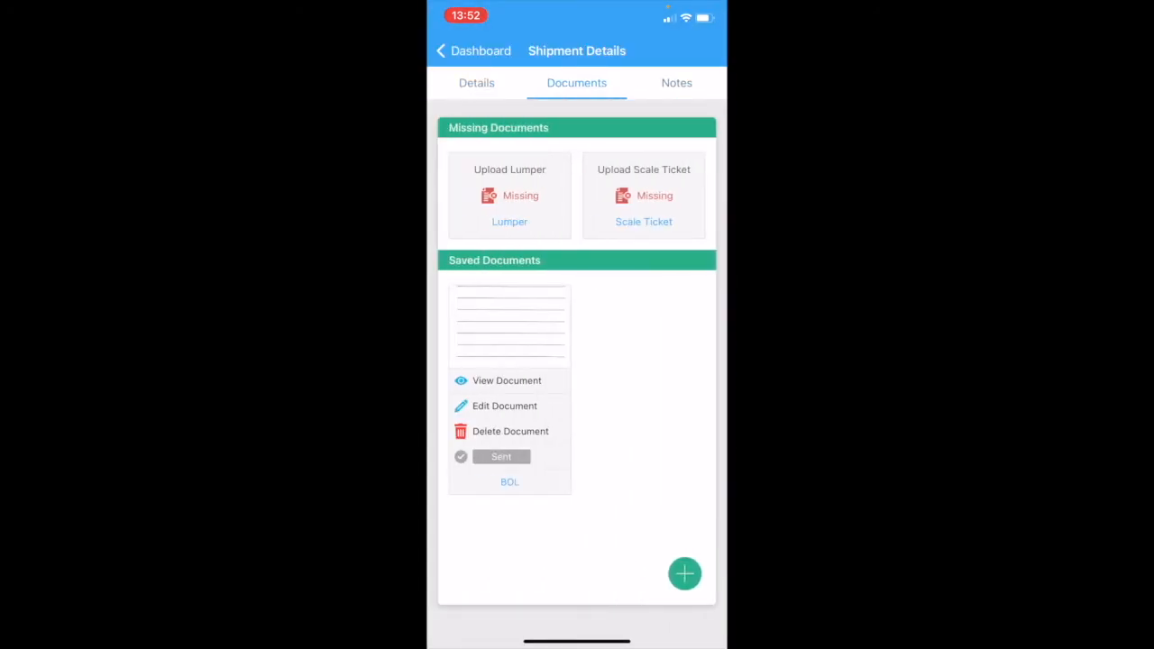
click(441, 51)
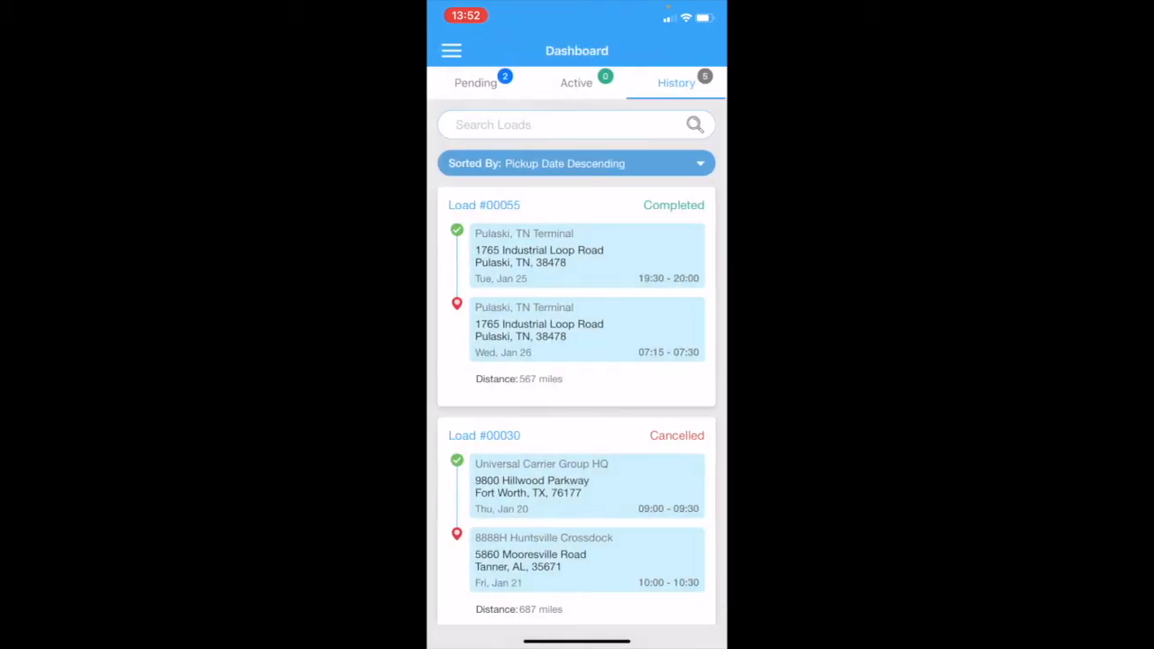
click(475, 82)
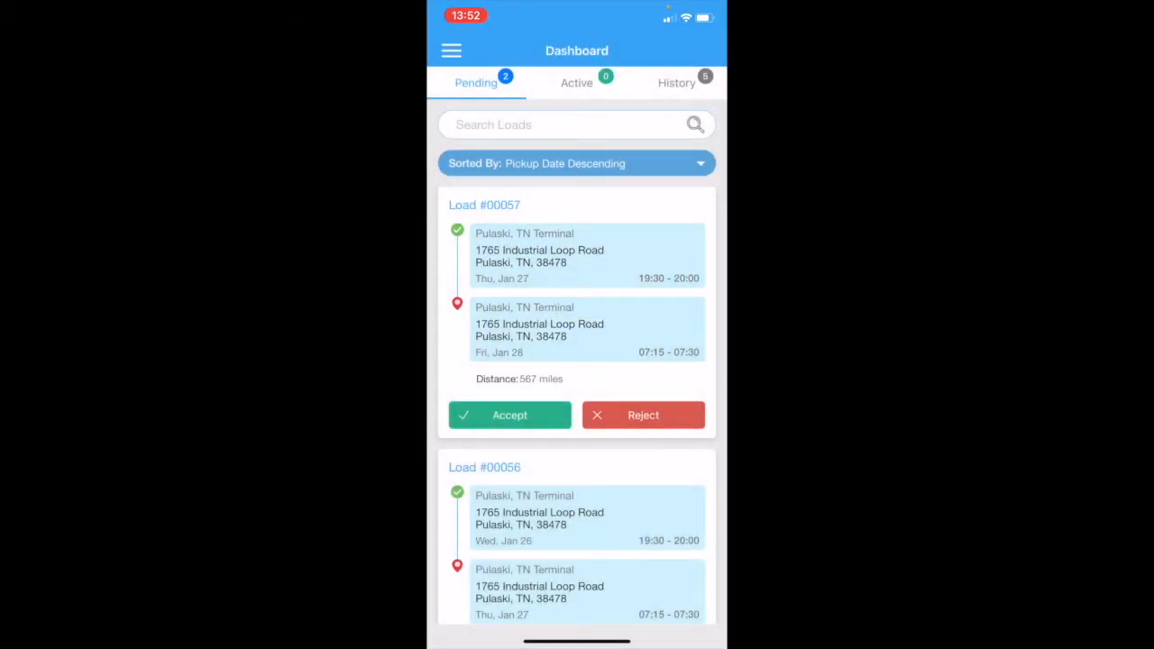
- Accept load #00057; accepting #00056 triggers the one-active-load warning
click(510, 415)
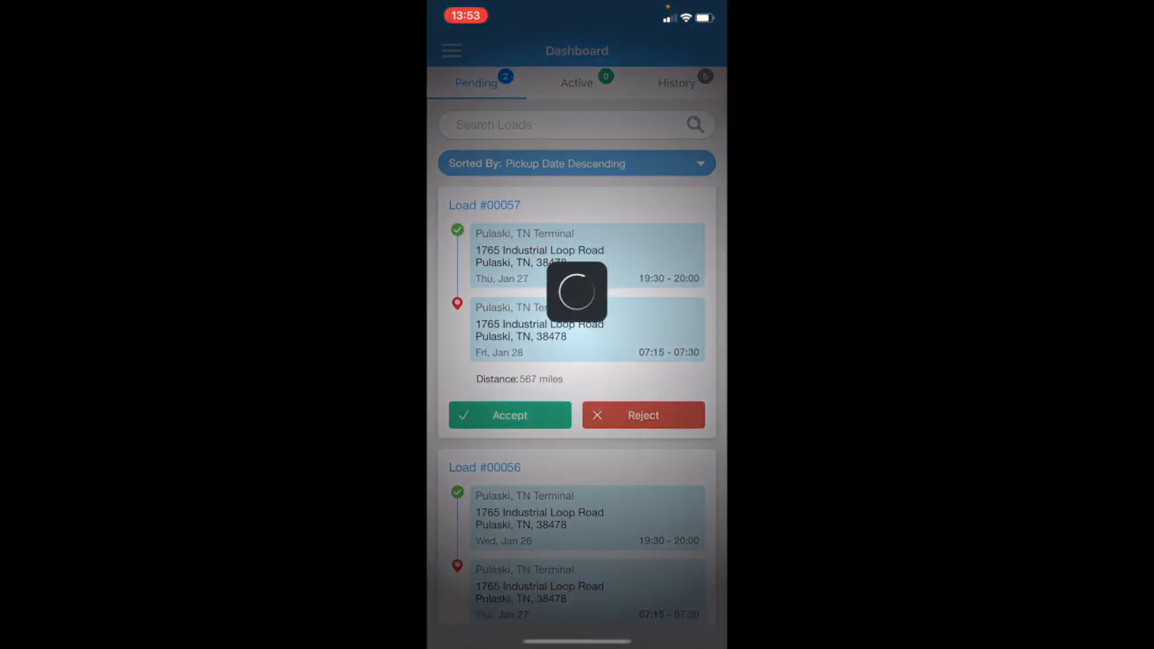
click(509, 415)
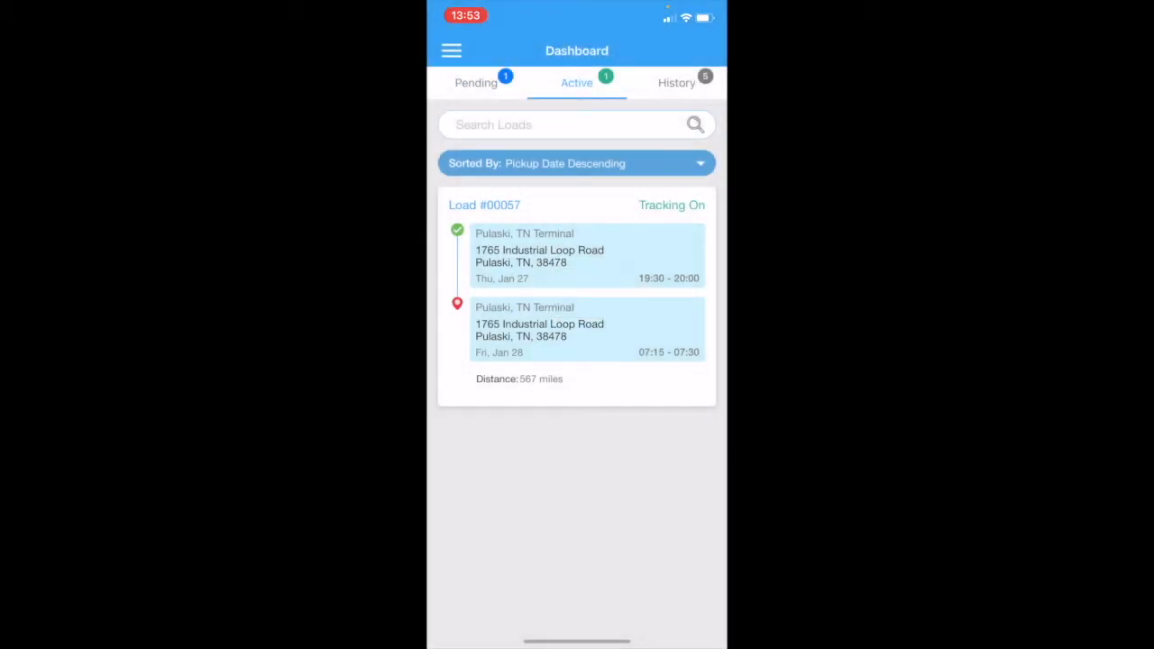
click(476, 82)
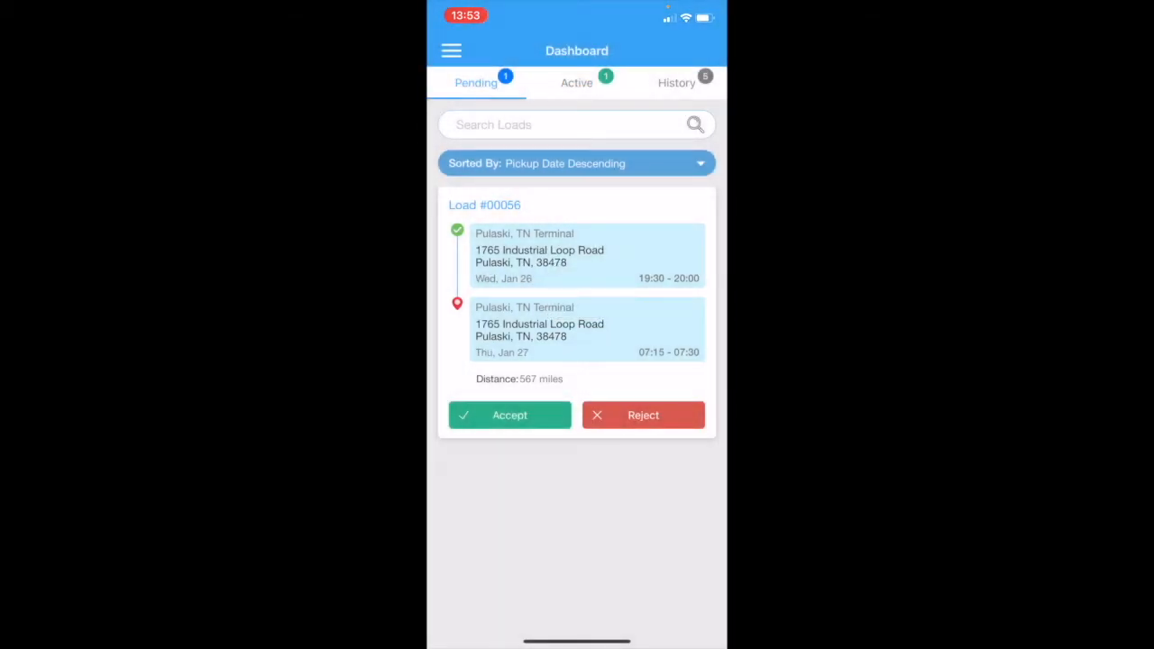
click(509, 414)
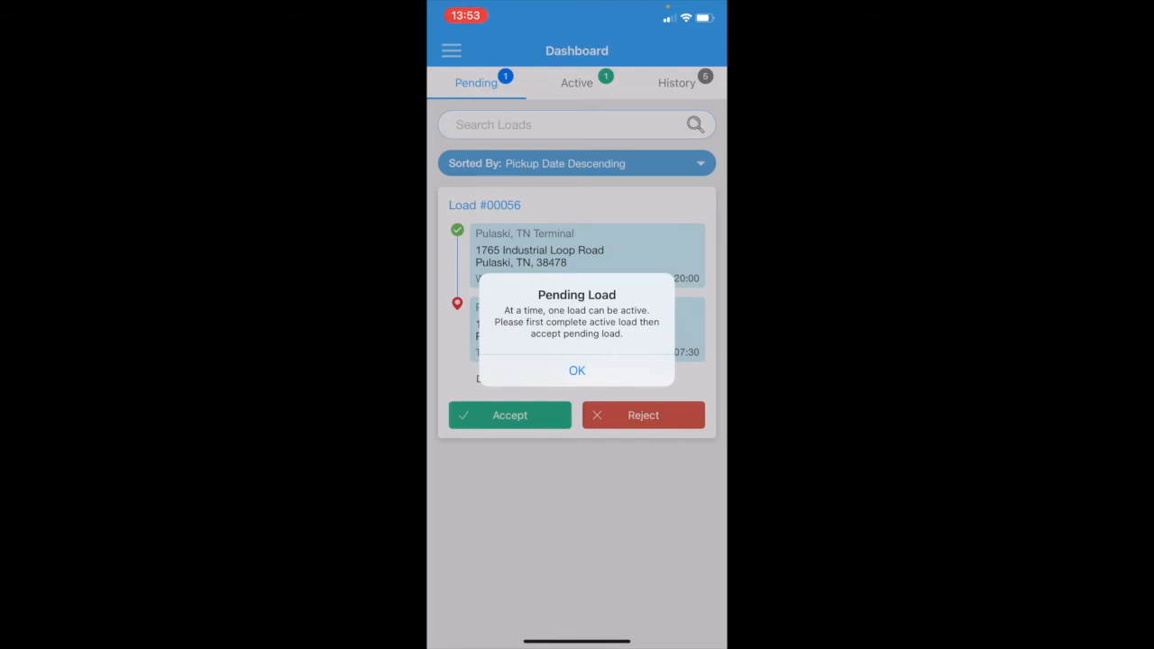
click(576, 371)
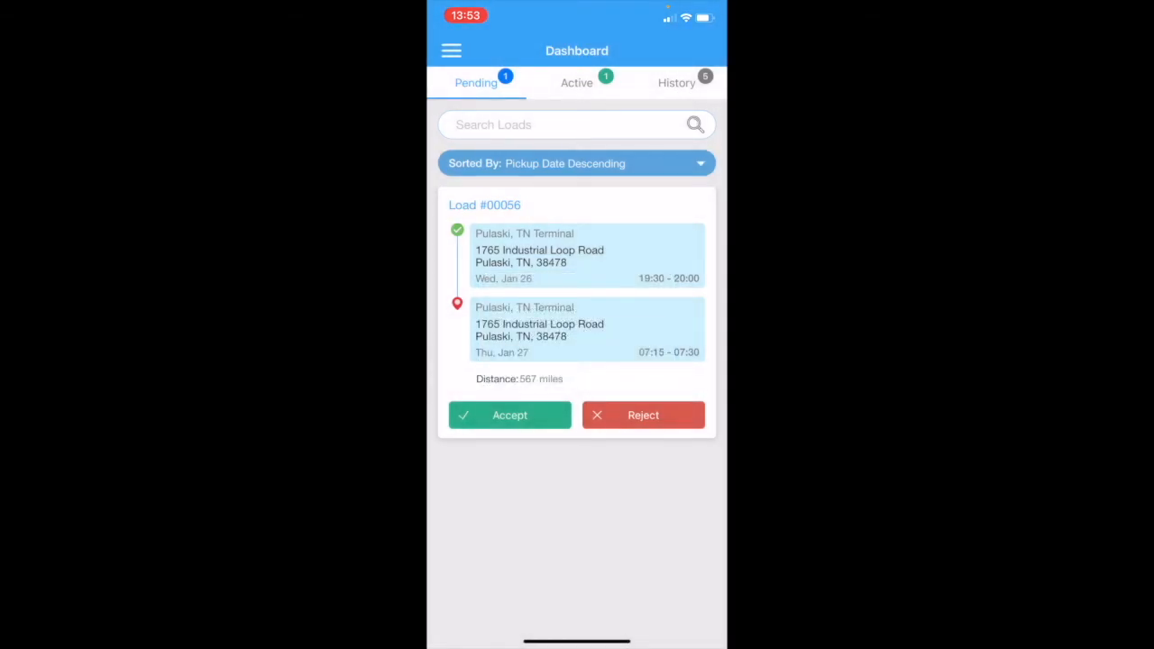
- View active load #00057's details and return to the dashboard
click(510, 415)
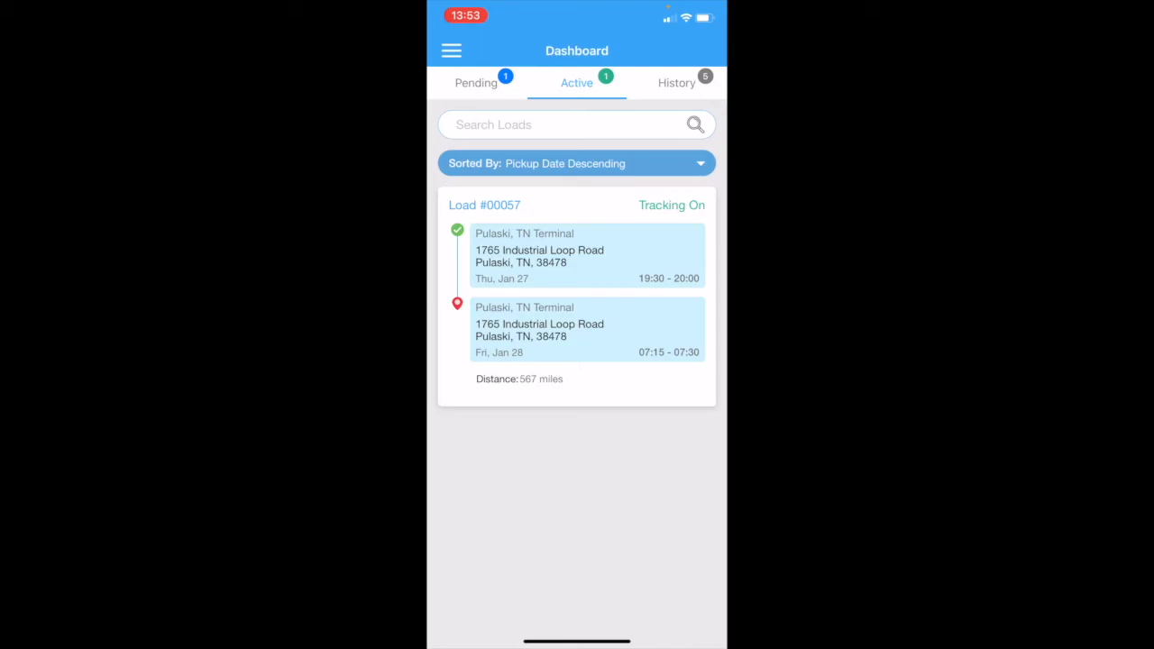
click(576, 297)
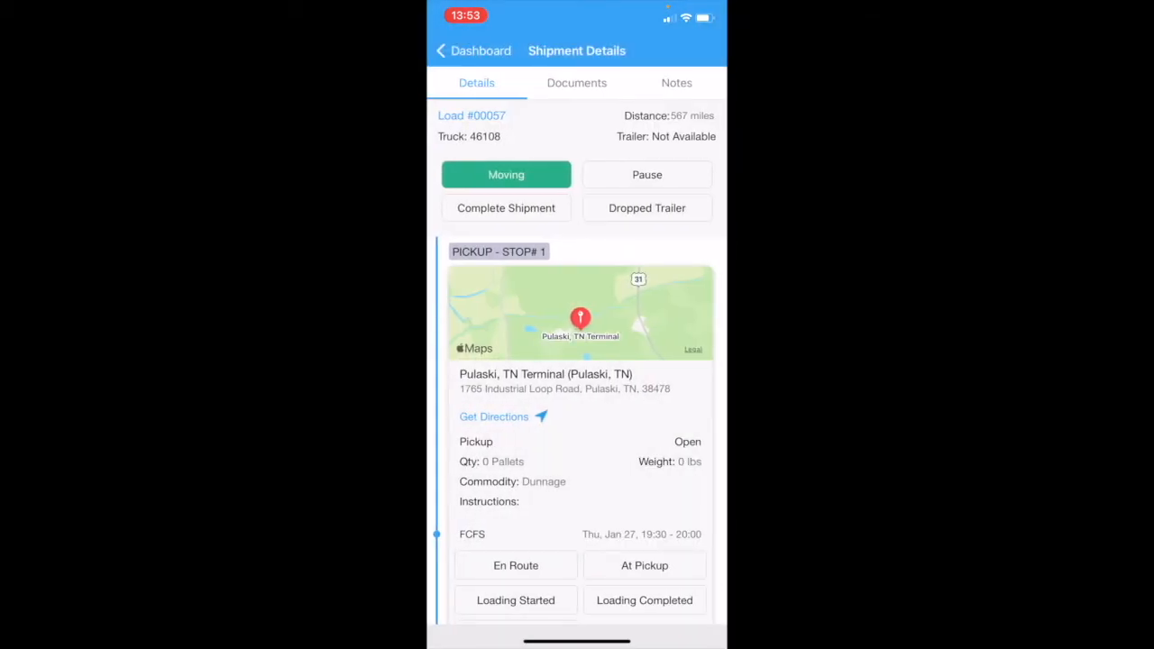
click(441, 50)
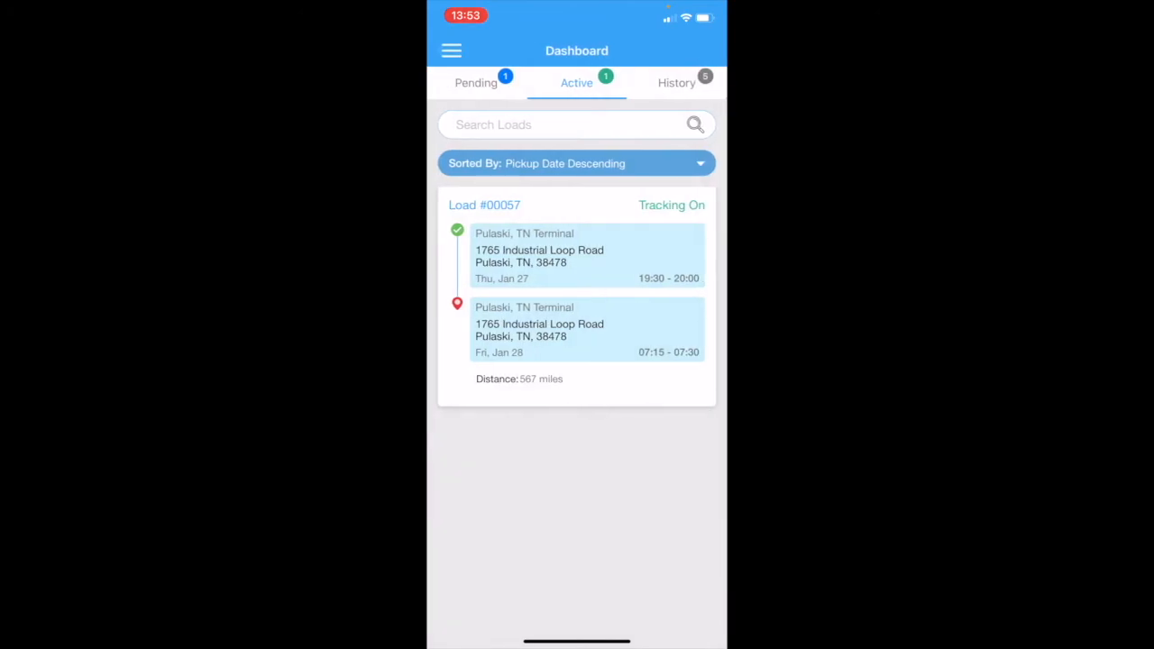
click(475, 82)
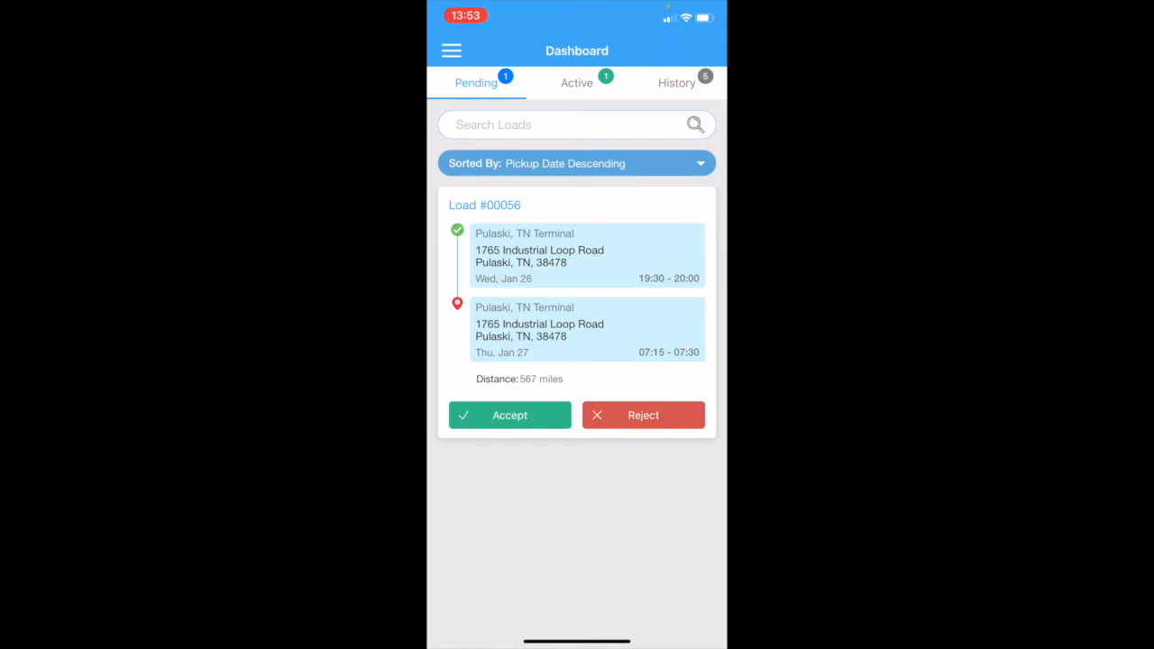
click(642, 414)
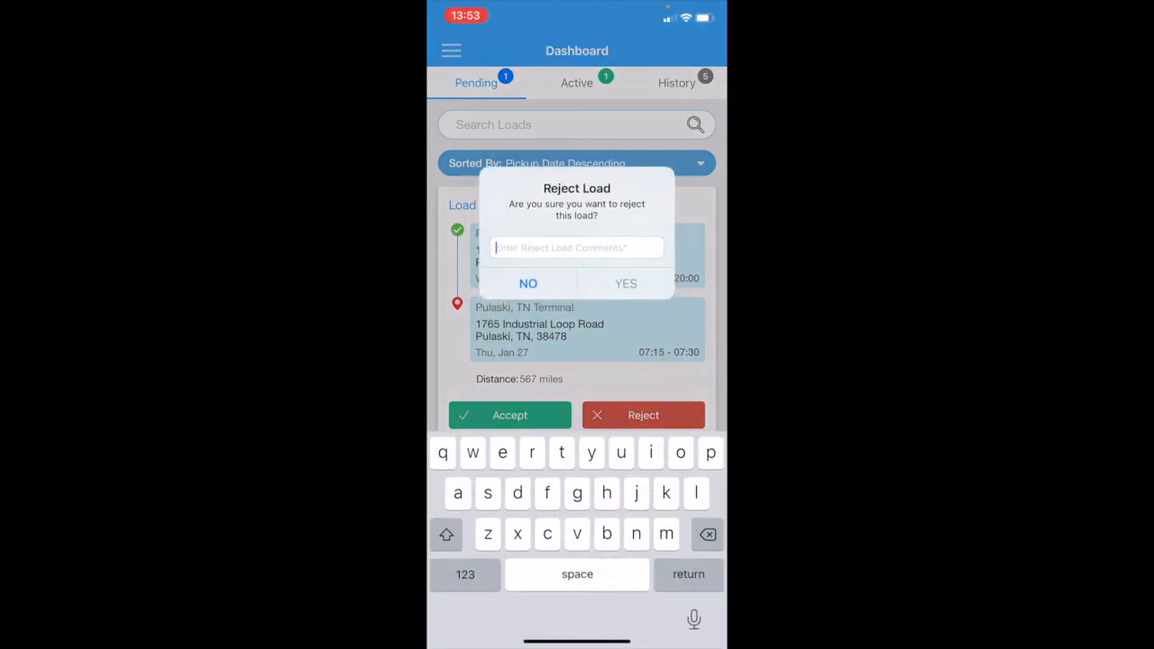
text(o)
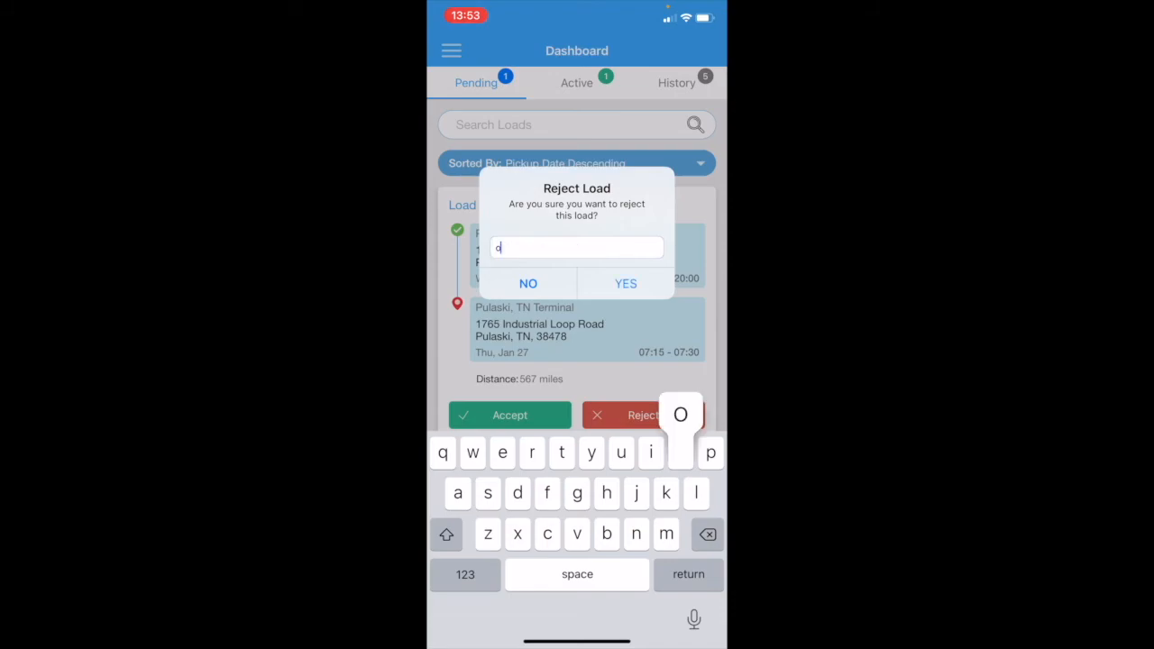
text(out sick)
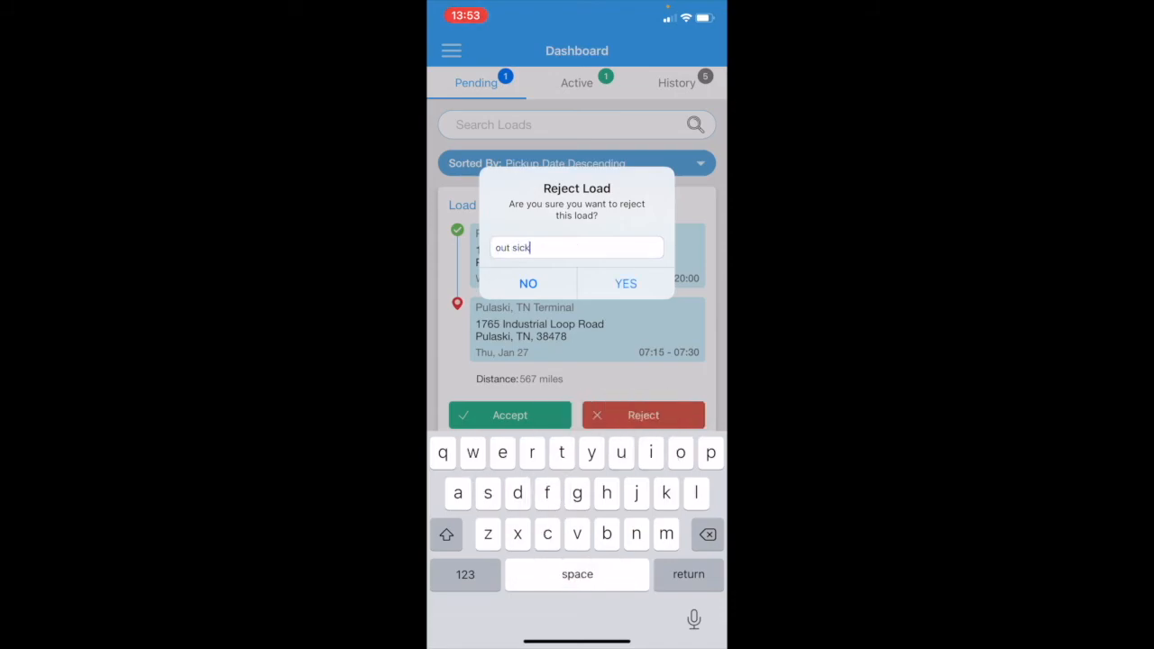
click(626, 283)
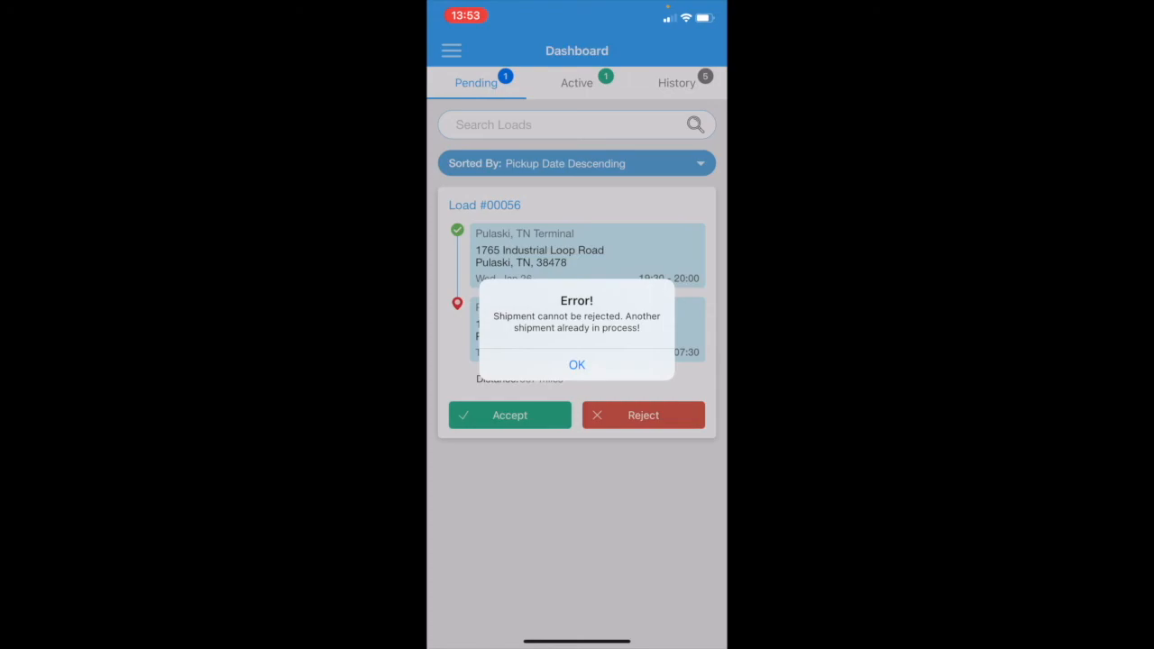
click(576, 364)
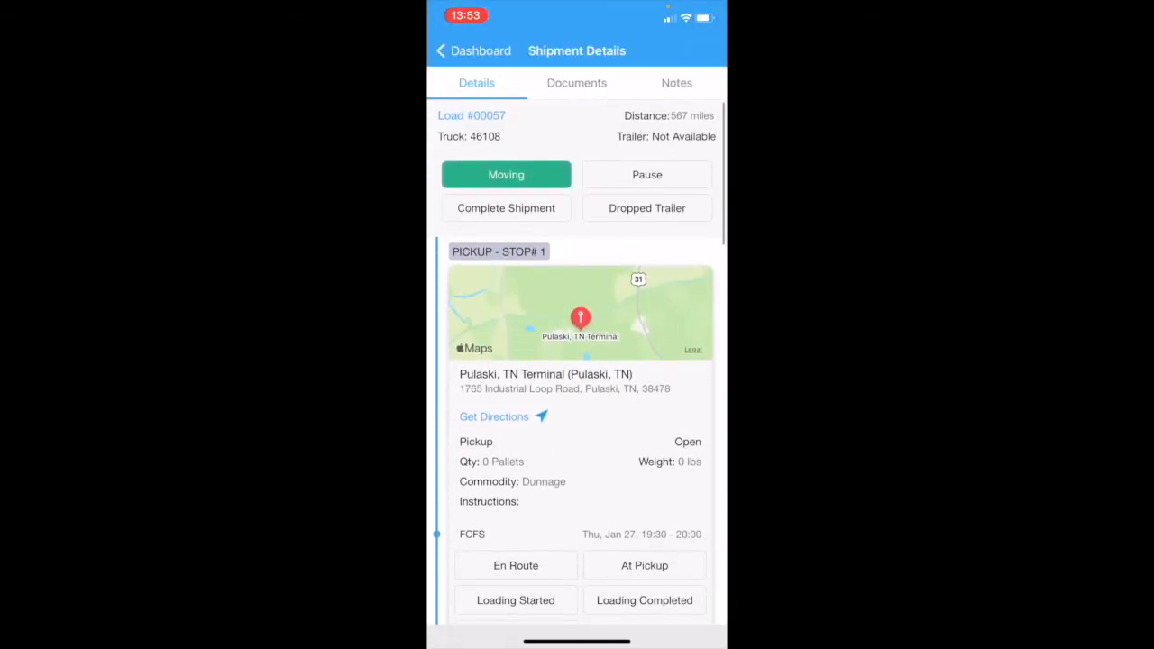
click(441, 50)
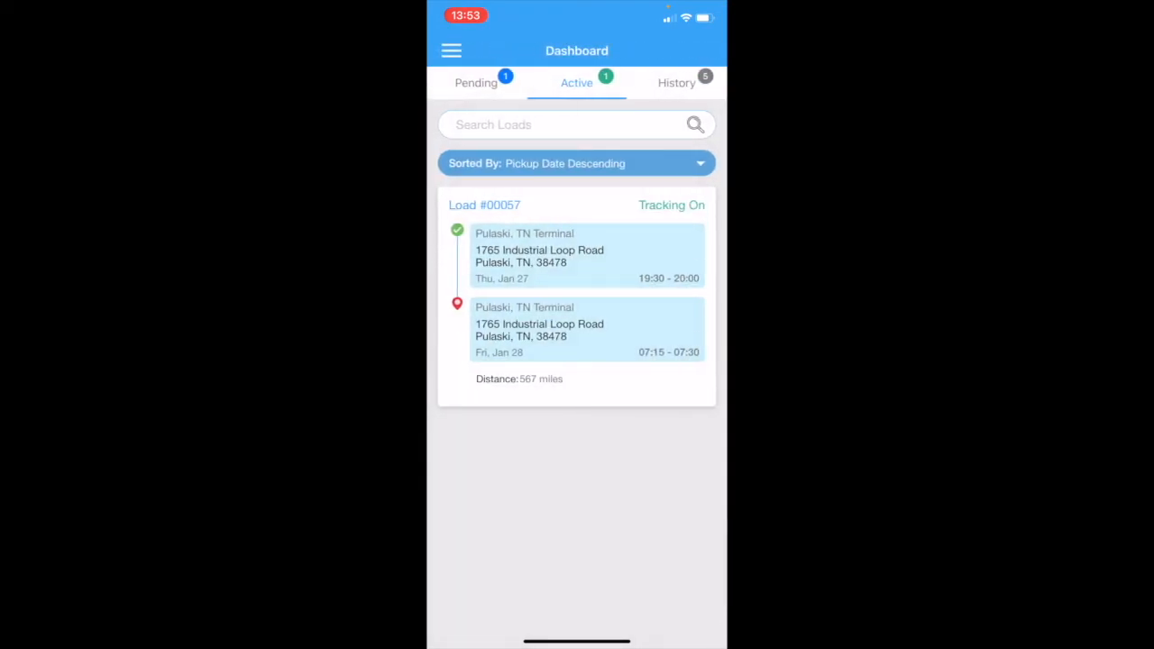
- Switch to active loads and open load #00057 to cancel its shipment
click(475, 82)
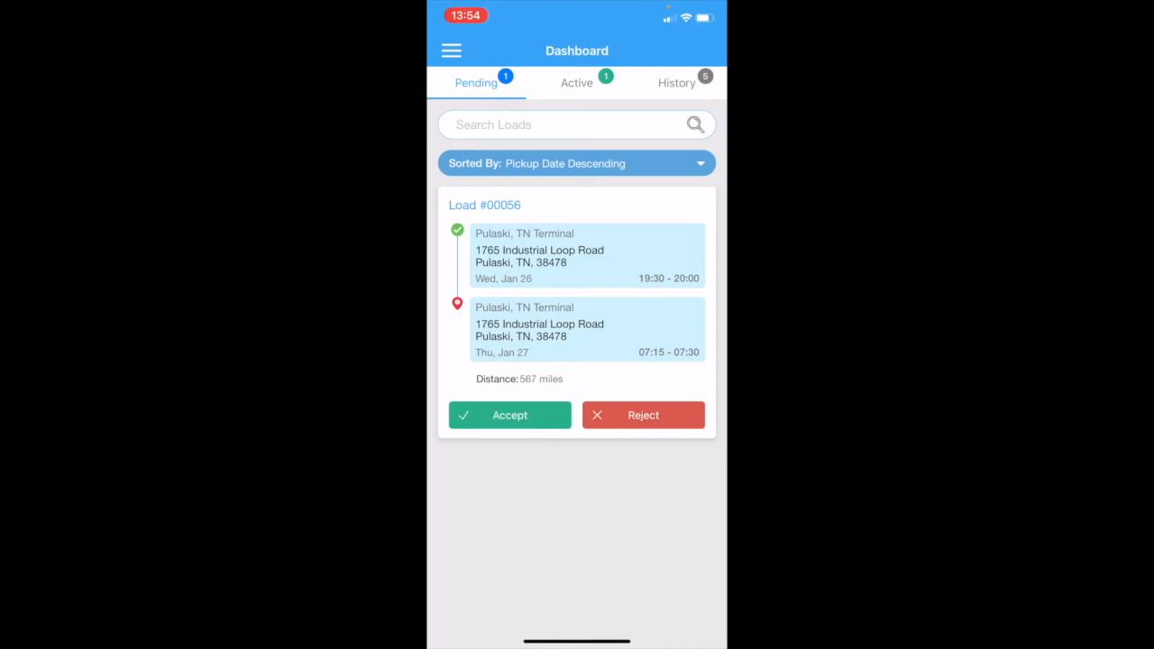
click(509, 415)
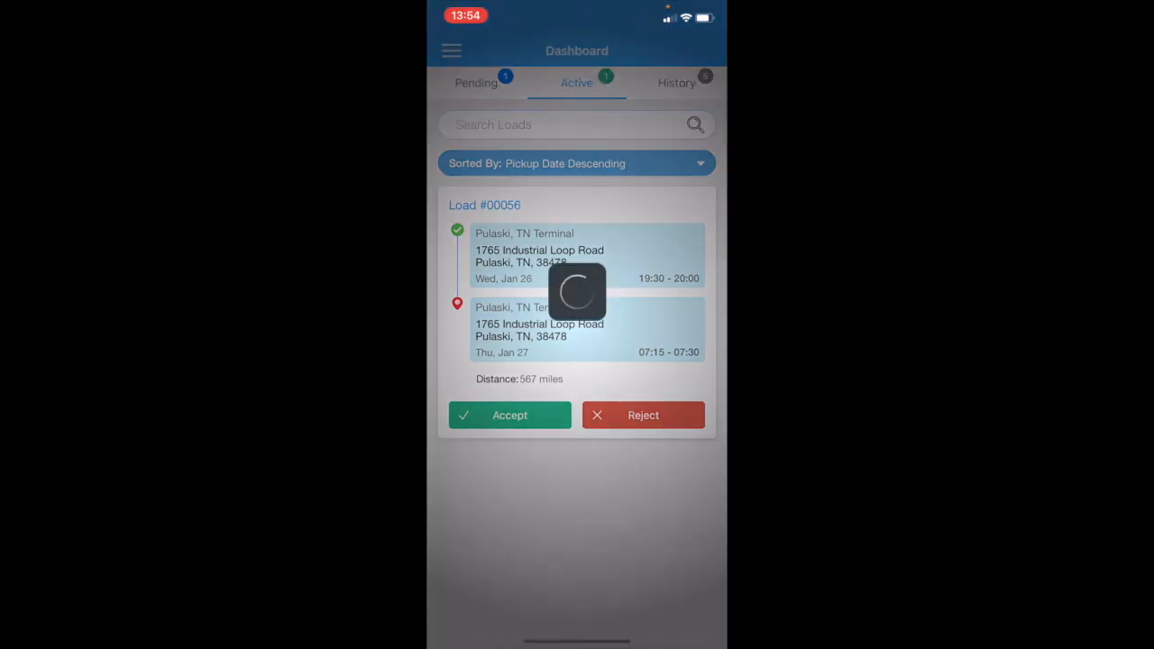
click(509, 415)
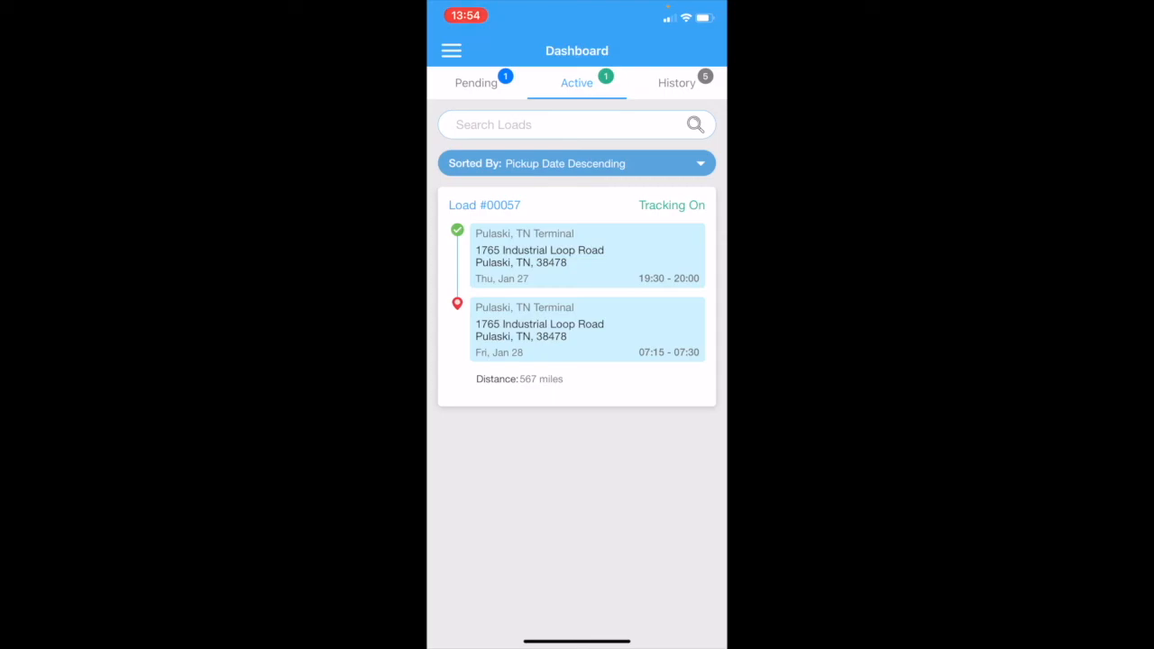
click(676, 82)
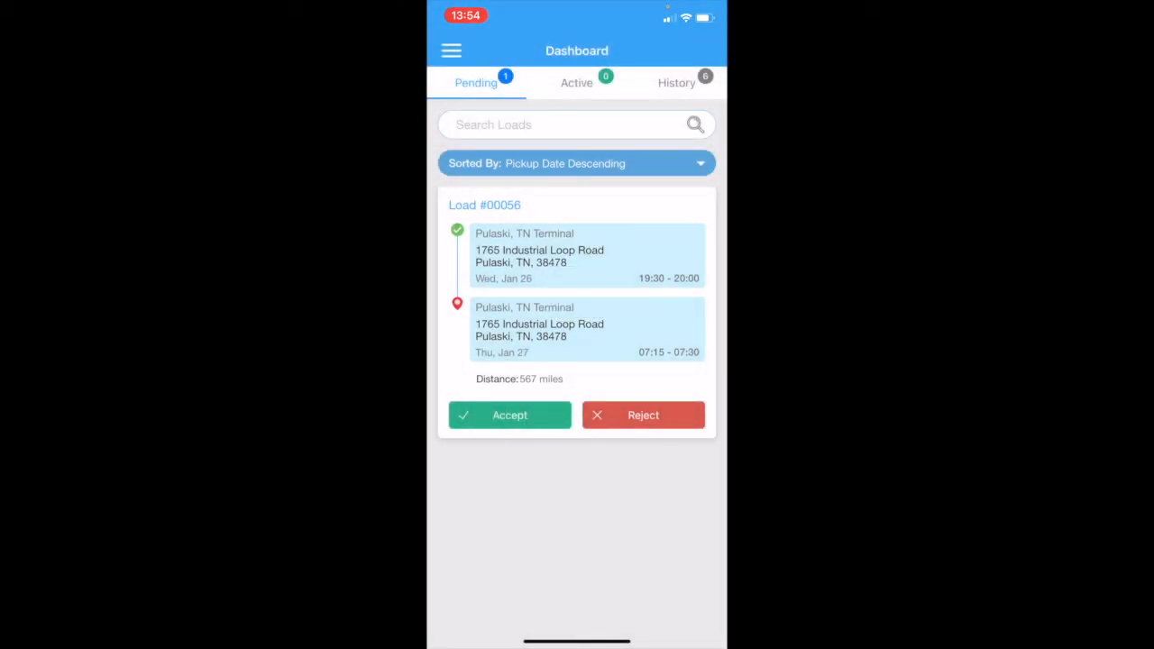
- Reject load #00056 with an 'on vaca' comment and view the empty Active tab
click(643, 414)
text(on vaca)
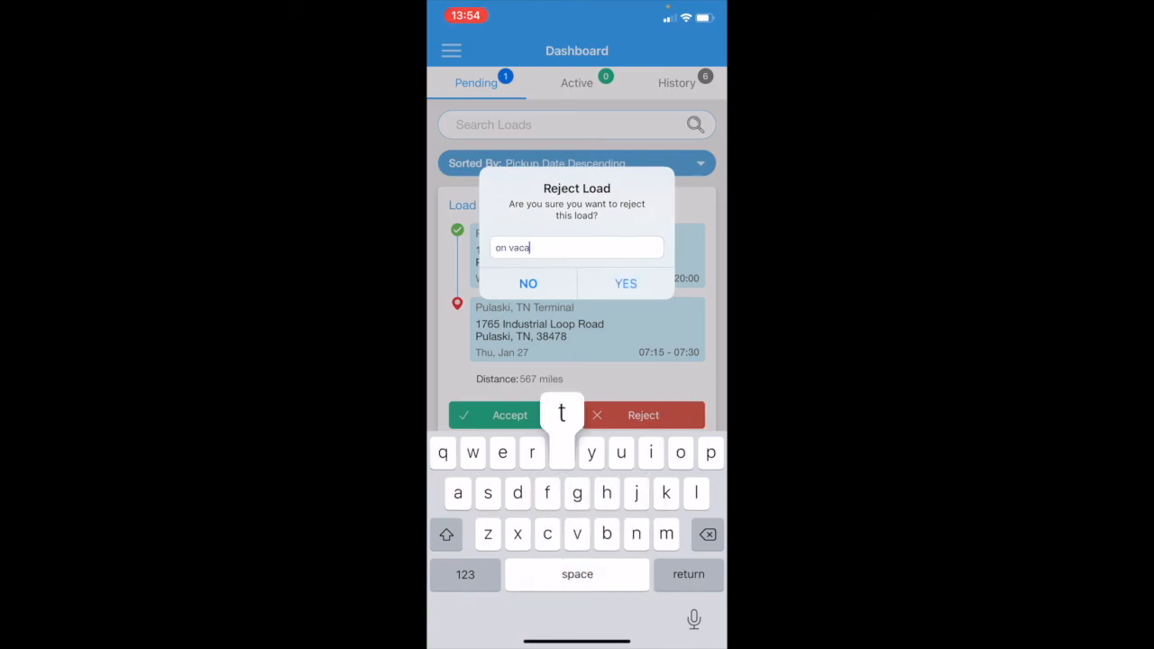
click(625, 283)
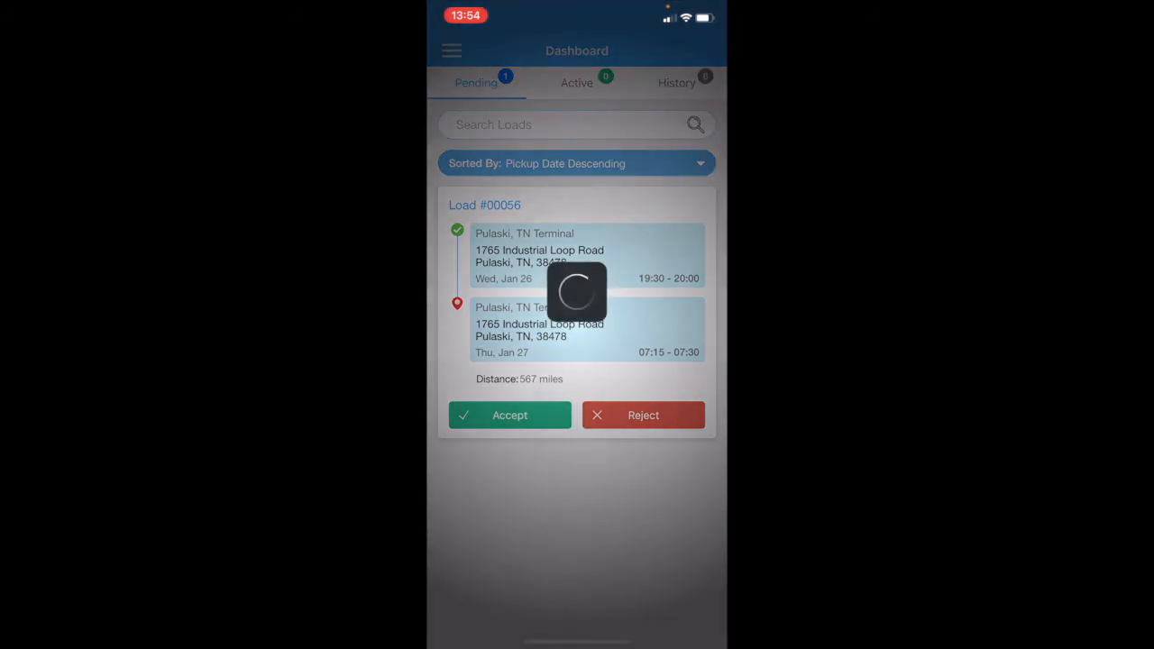
click(509, 415)
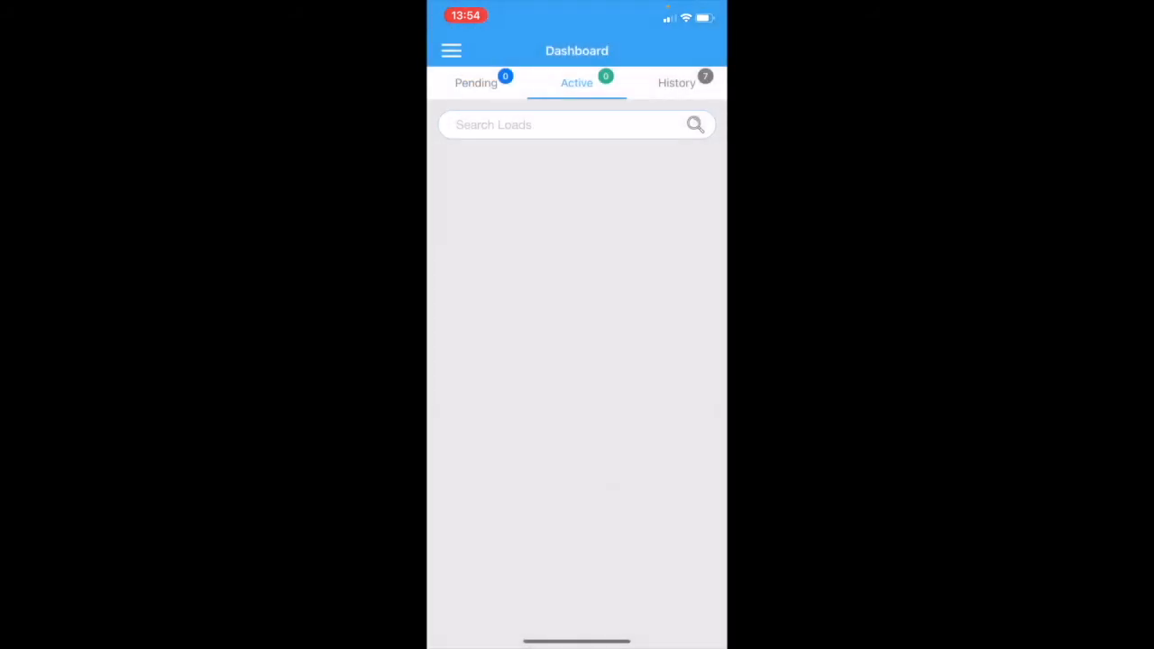